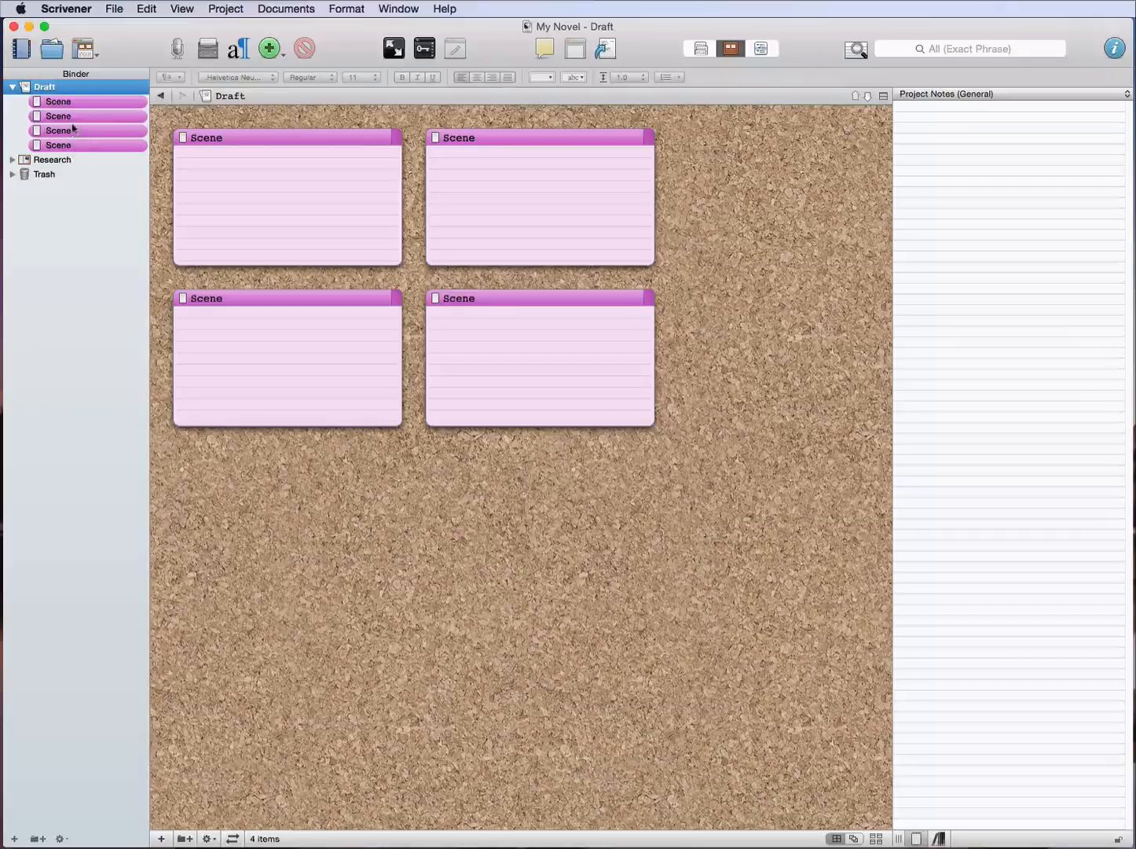
{"action": "mouse_move", "coordinate": [89, 145]}
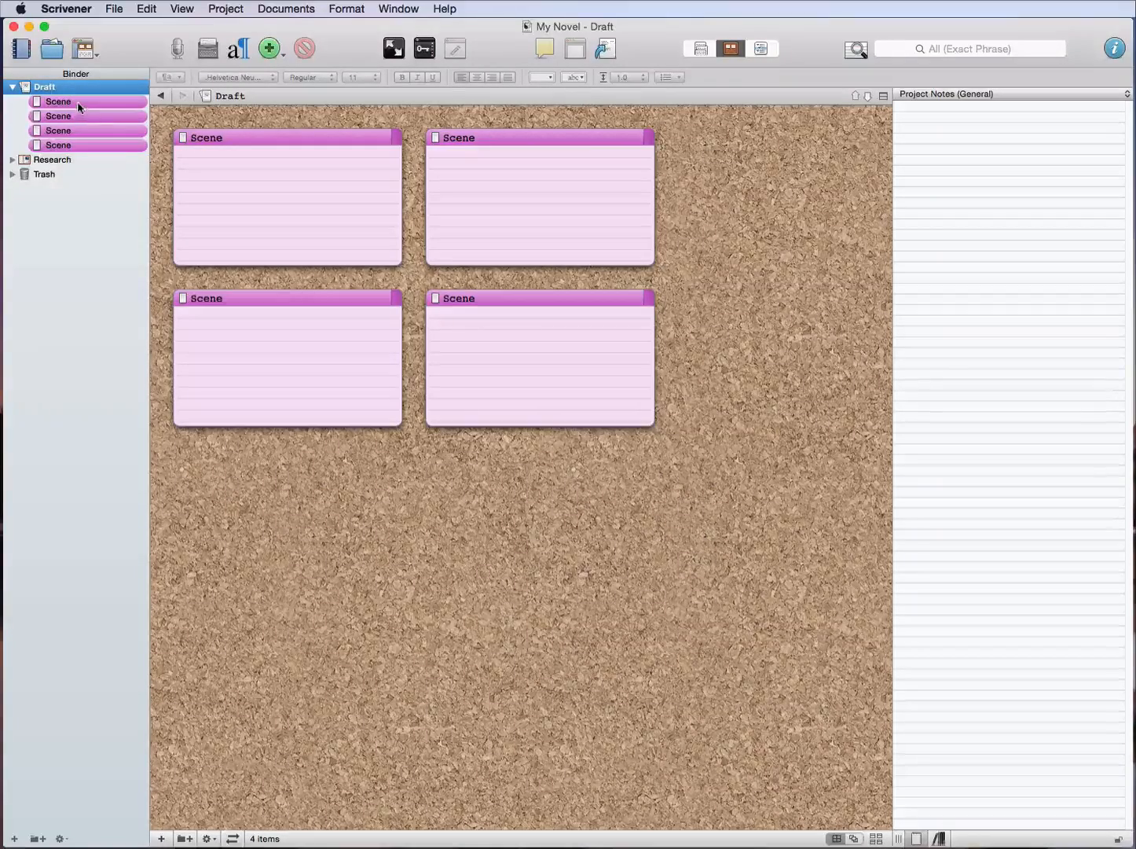
Look through the scenes in the Binder, viewing the second and last scenes
{"action": "left_click", "coordinate": [58, 115]}
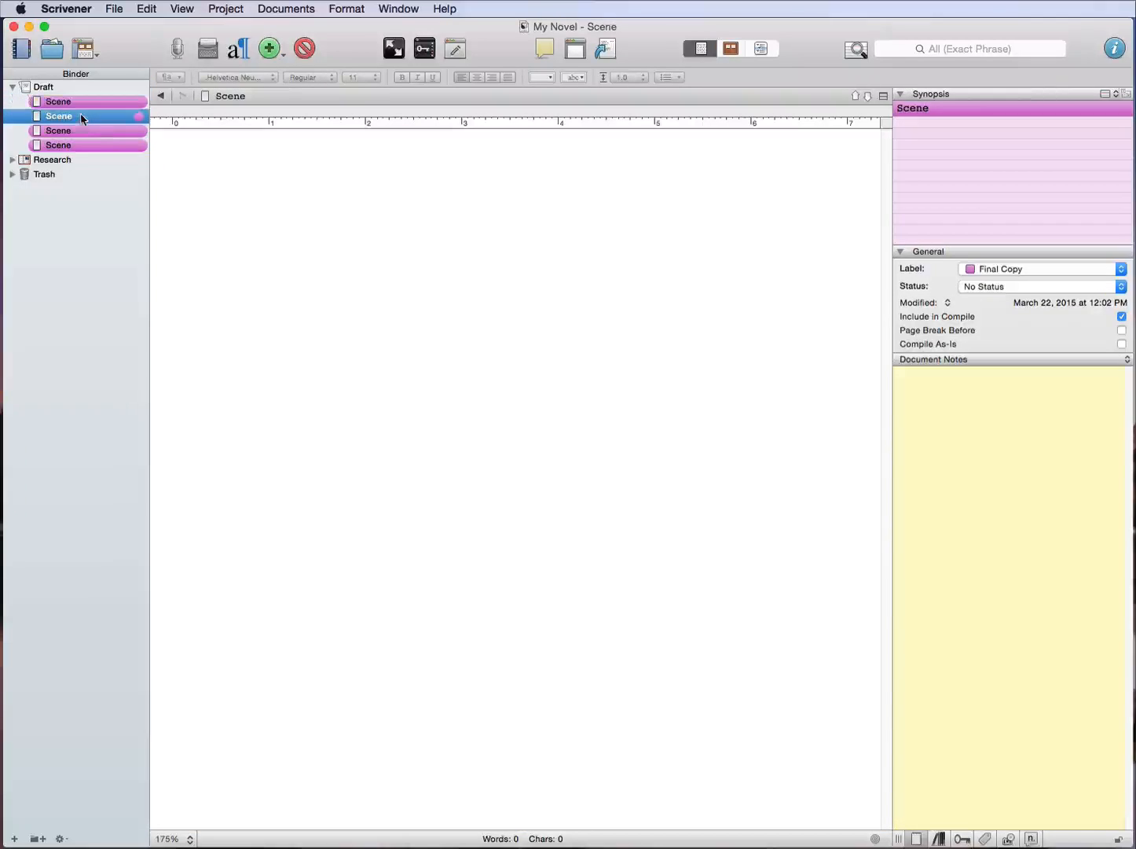
{"action": "left_click", "coordinate": [58, 145]}
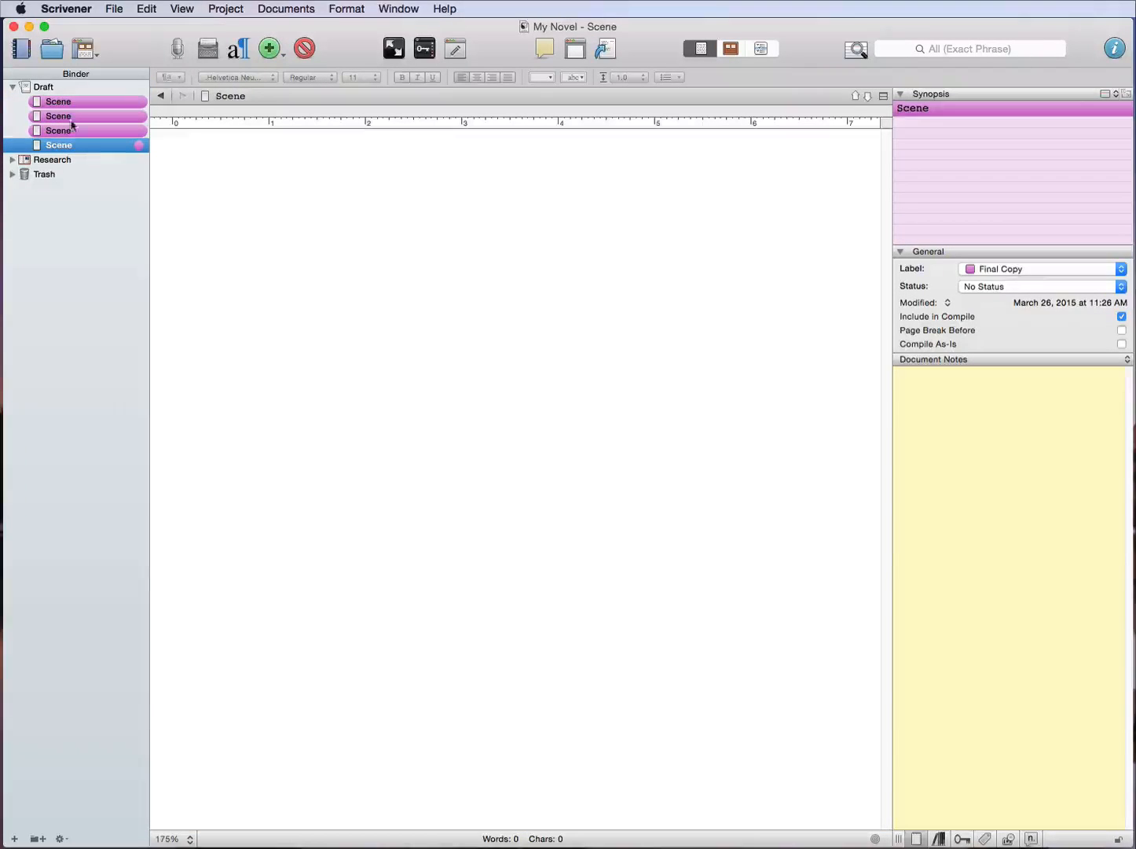
{"action": "left_click", "coordinate": [58, 115]}
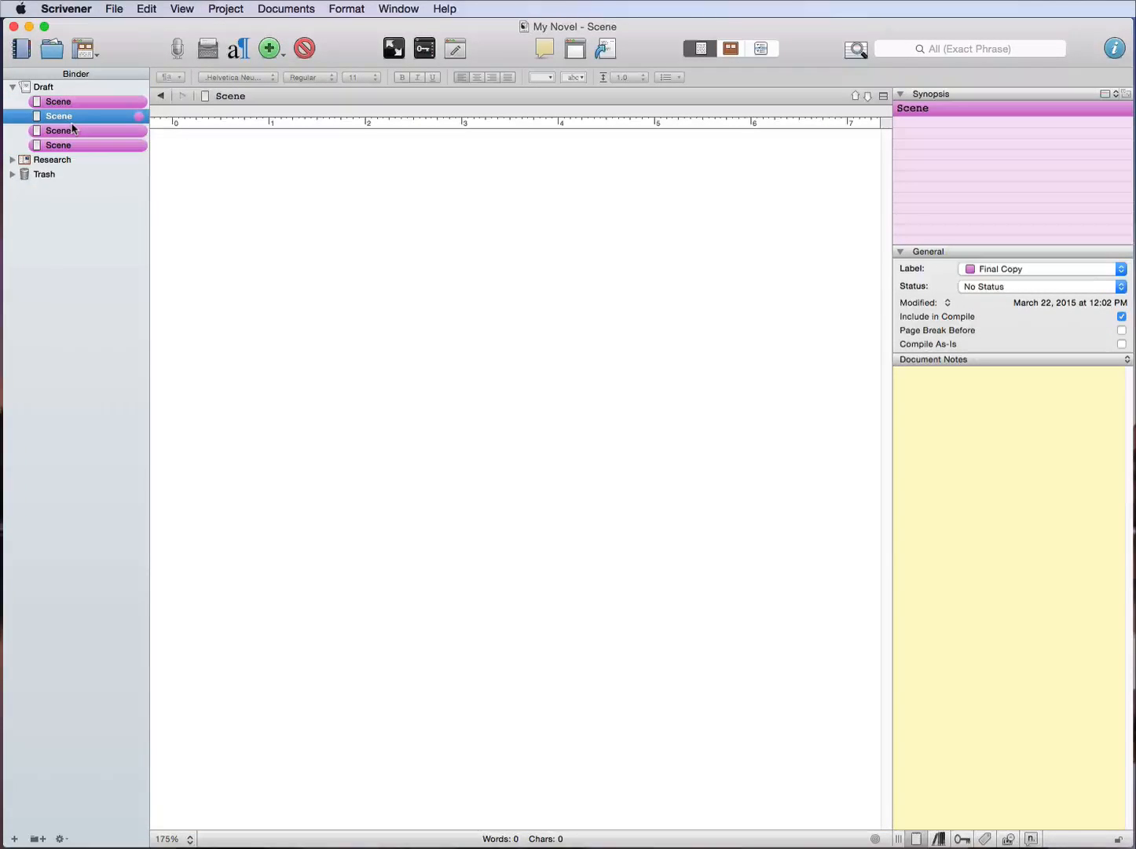
{"action": "left_click", "coordinate": [58, 100]}
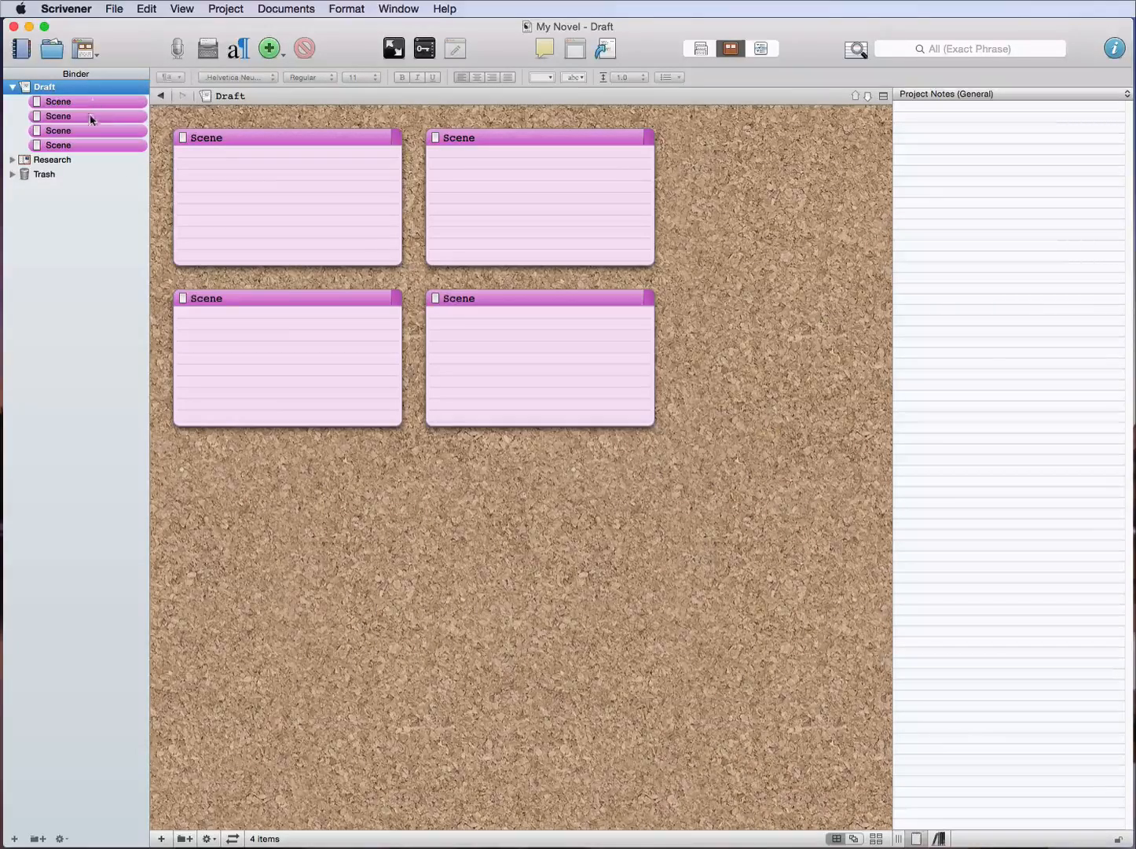
Select the top Binder item and choose a command from the menu bar
{"action": "left_click", "coordinate": [59, 101]}
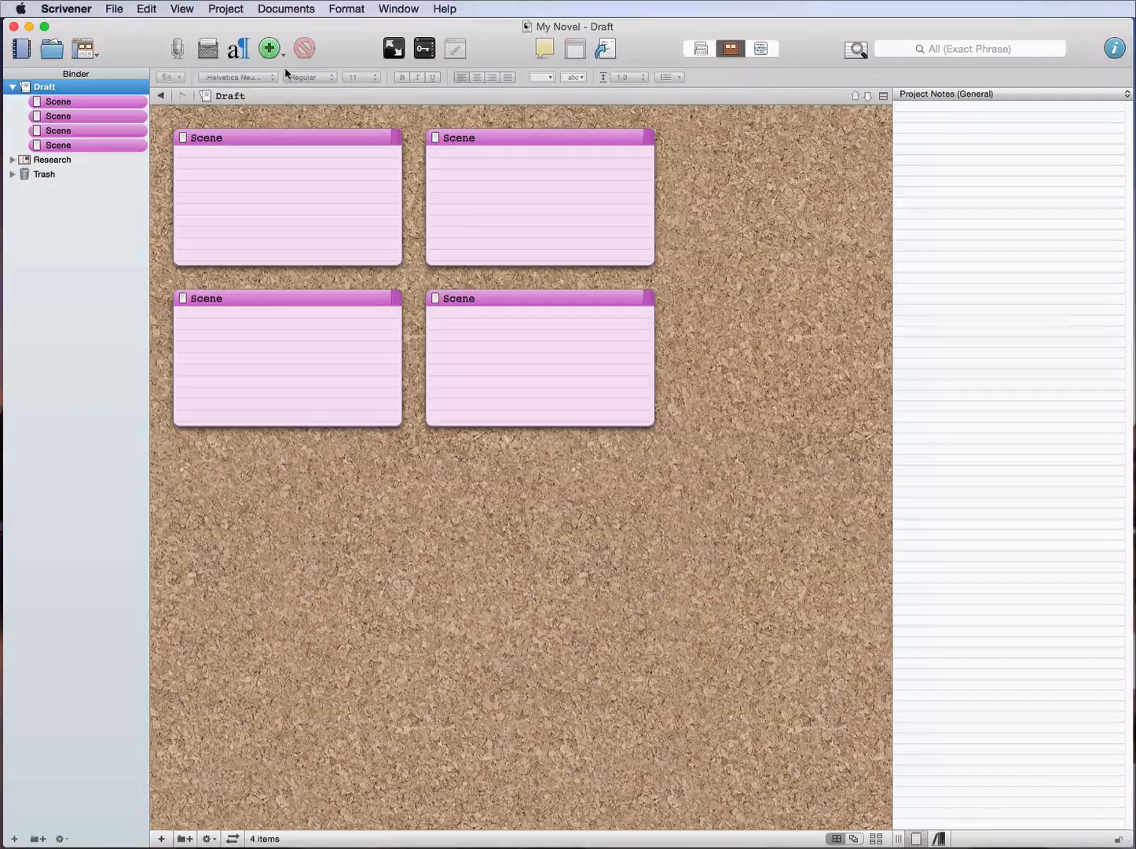
{"action": "left_click", "coordinate": [226, 9]}
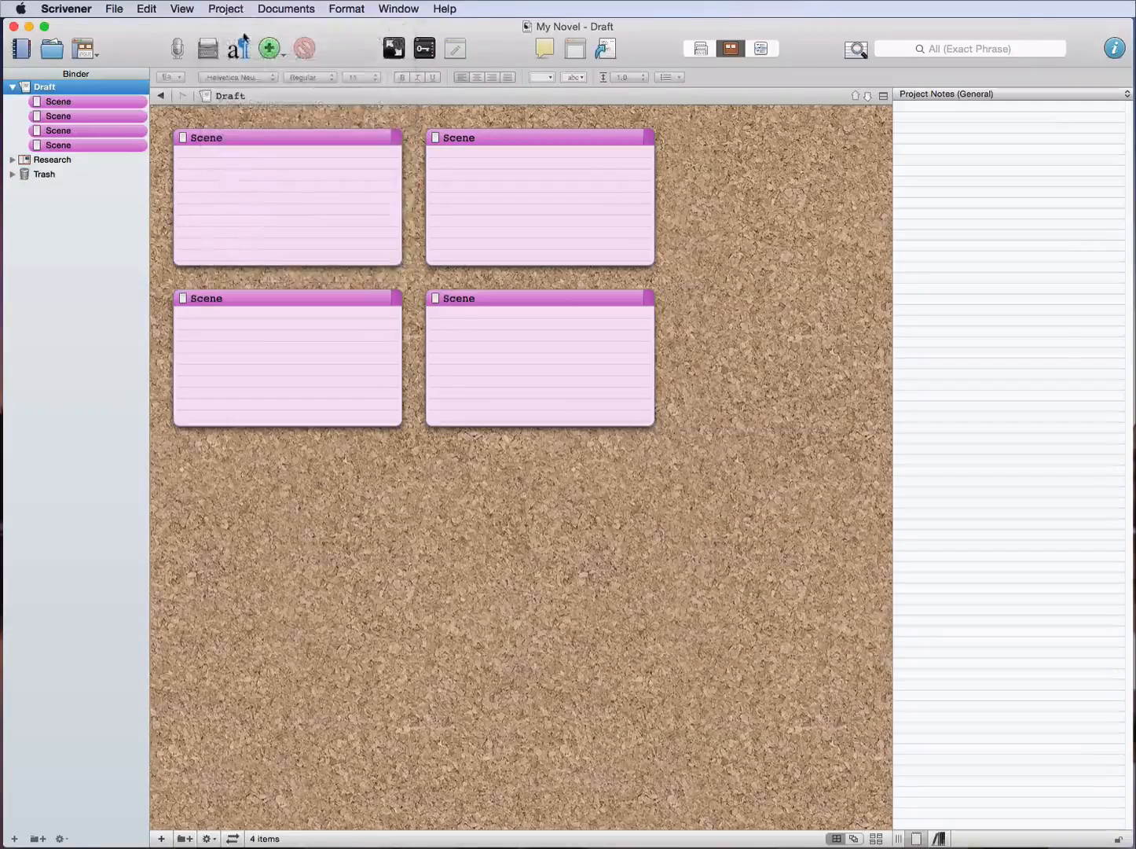
{"action": "left_click", "coordinate": [268, 48]}
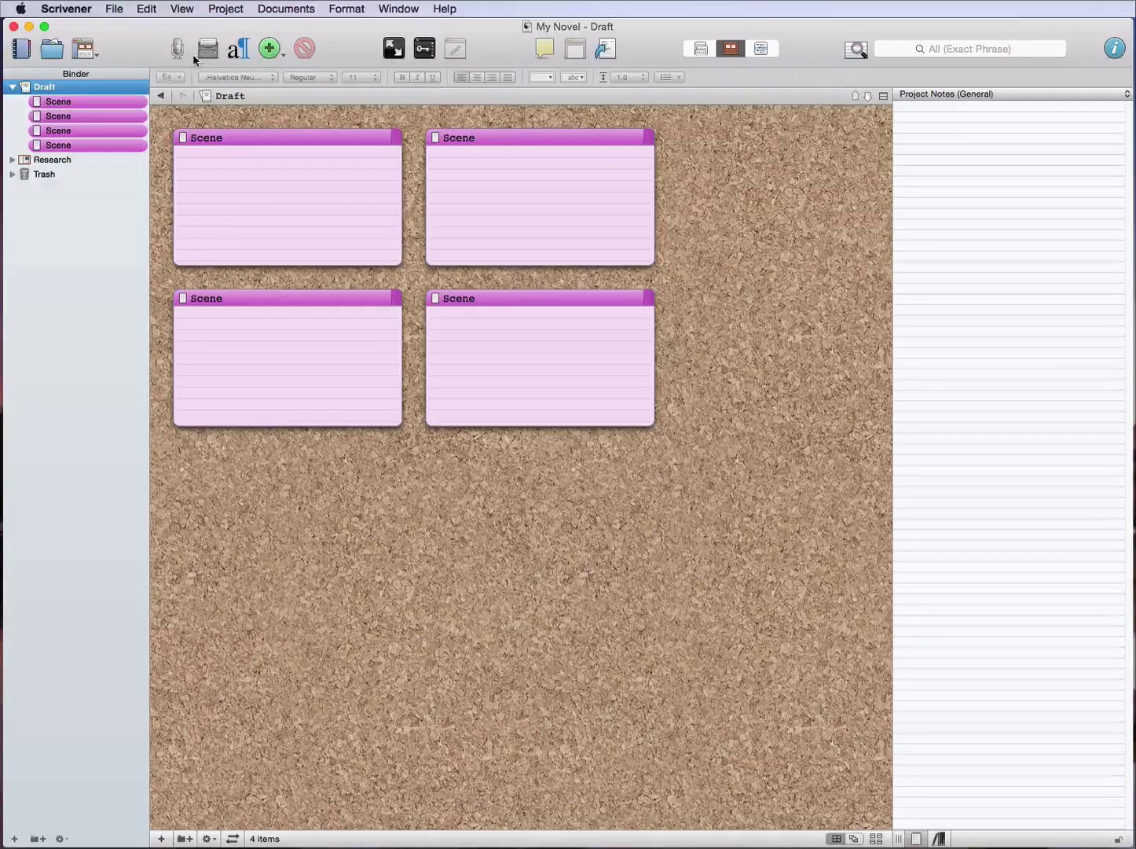
{"action": "mouse_move", "coordinate": [207, 48]}
{"action": "type", "text": "Chapter"}
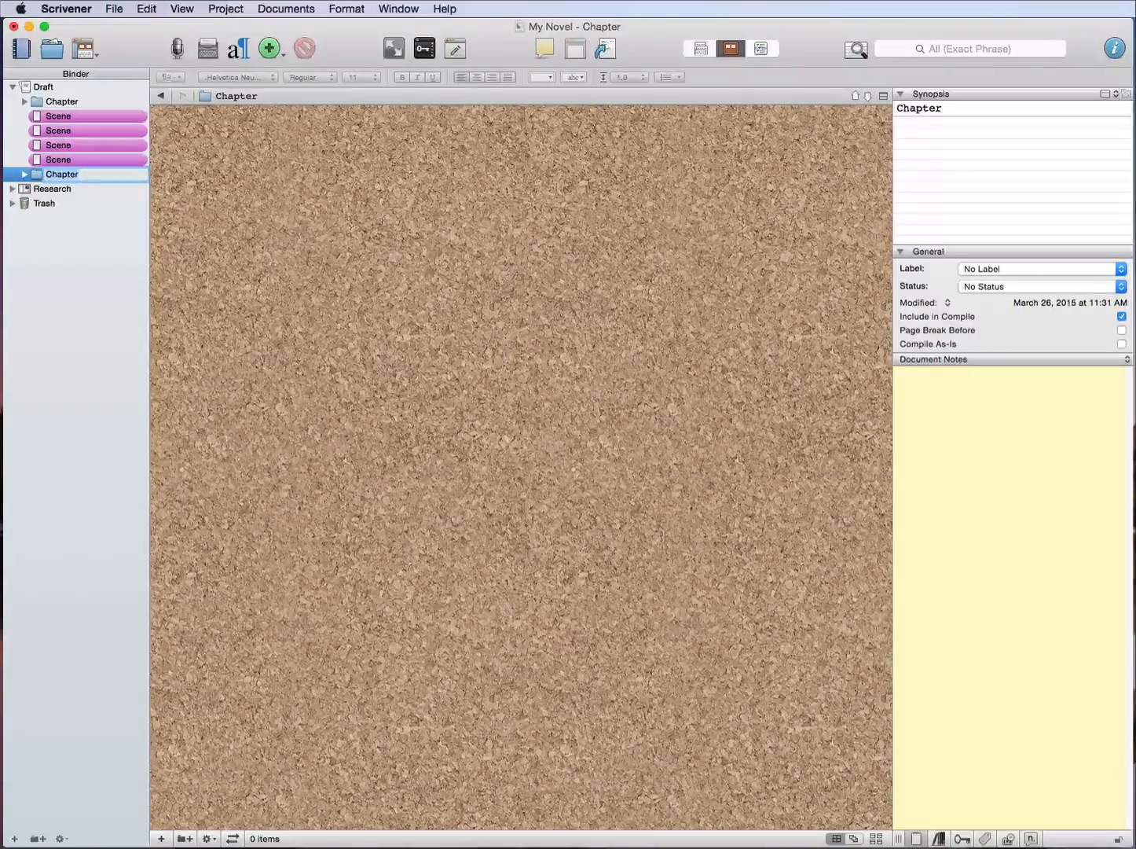
Arrange the lower Chapter folder and first two scenes so each scene sits in a Chapter
{"action": "left_click", "coordinate": [62, 173]}
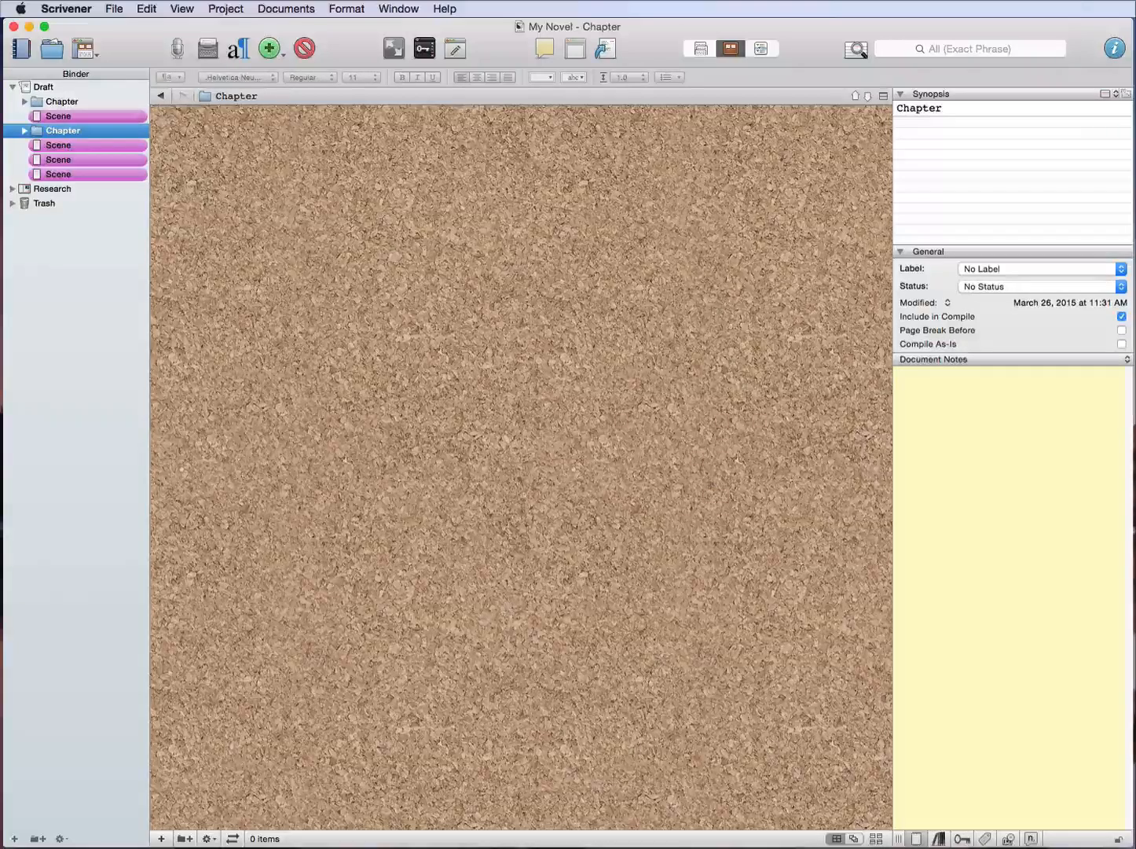
{"action": "left_click", "coordinate": [58, 115]}
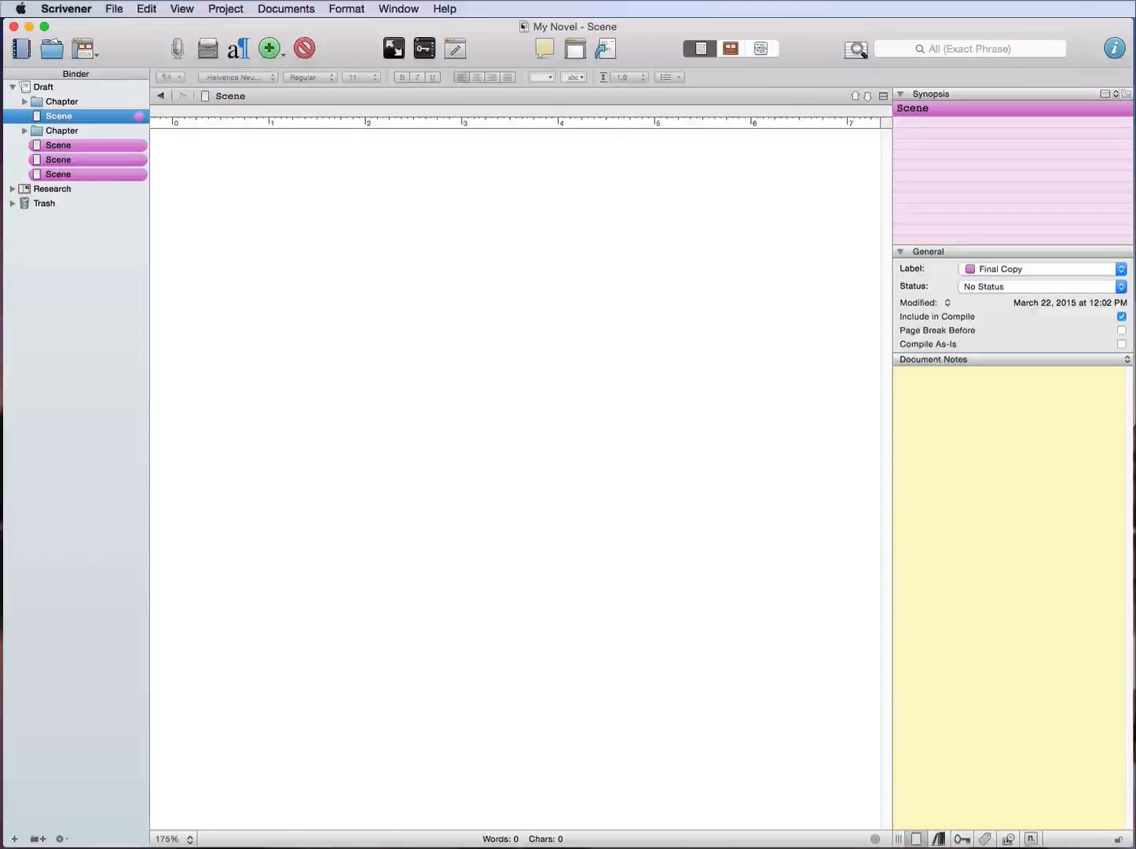
{"action": "left_click", "coordinate": [62, 100]}
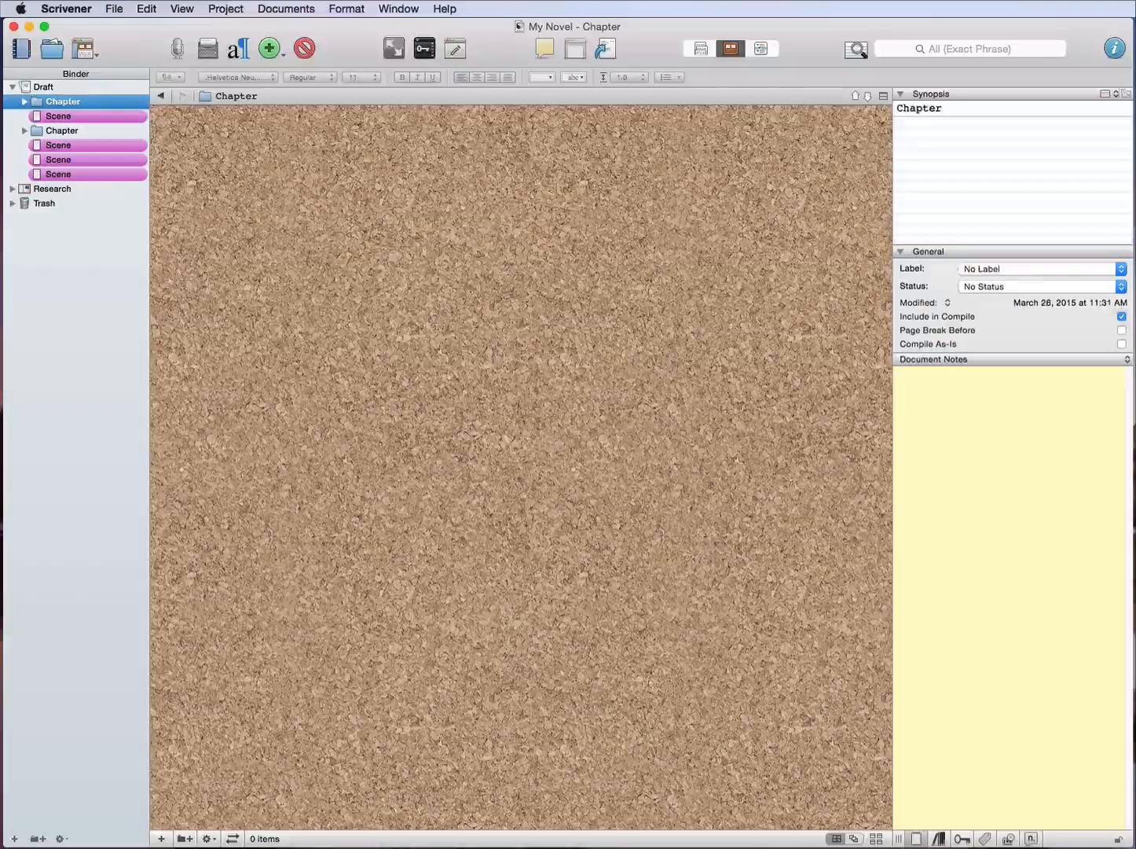
{"action": "left_click", "coordinate": [59, 116]}
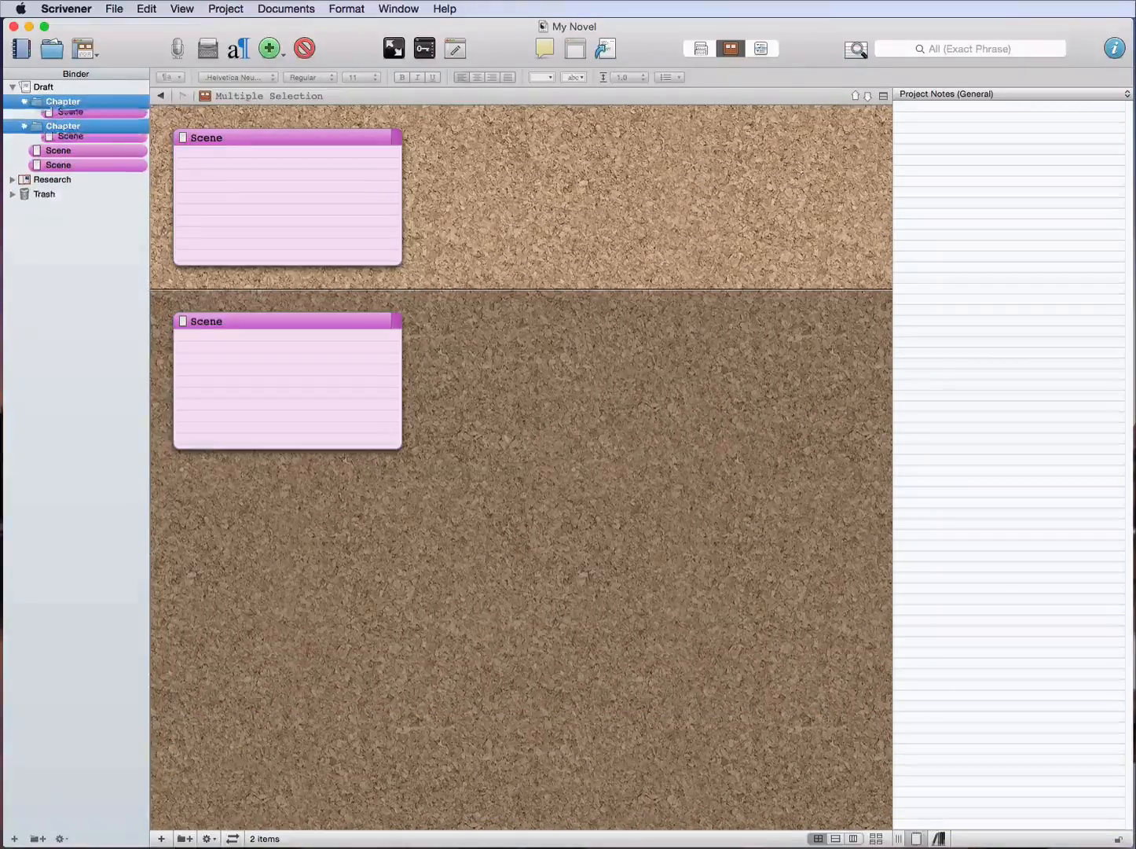
Create new Chapter folders for the remaining two scenes and select the first two chapters
{"action": "left_click", "coordinate": [63, 115]}
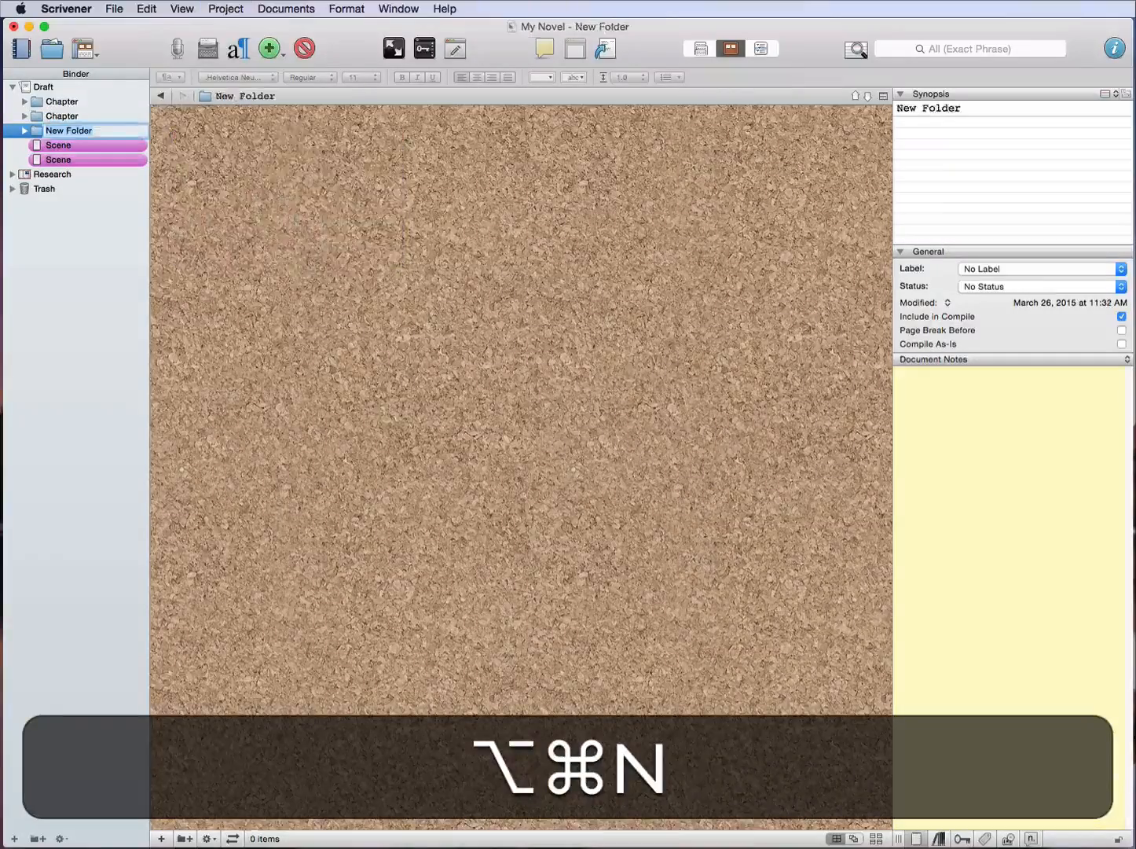
{"action": "key", "text": "shift+cmd+right"}
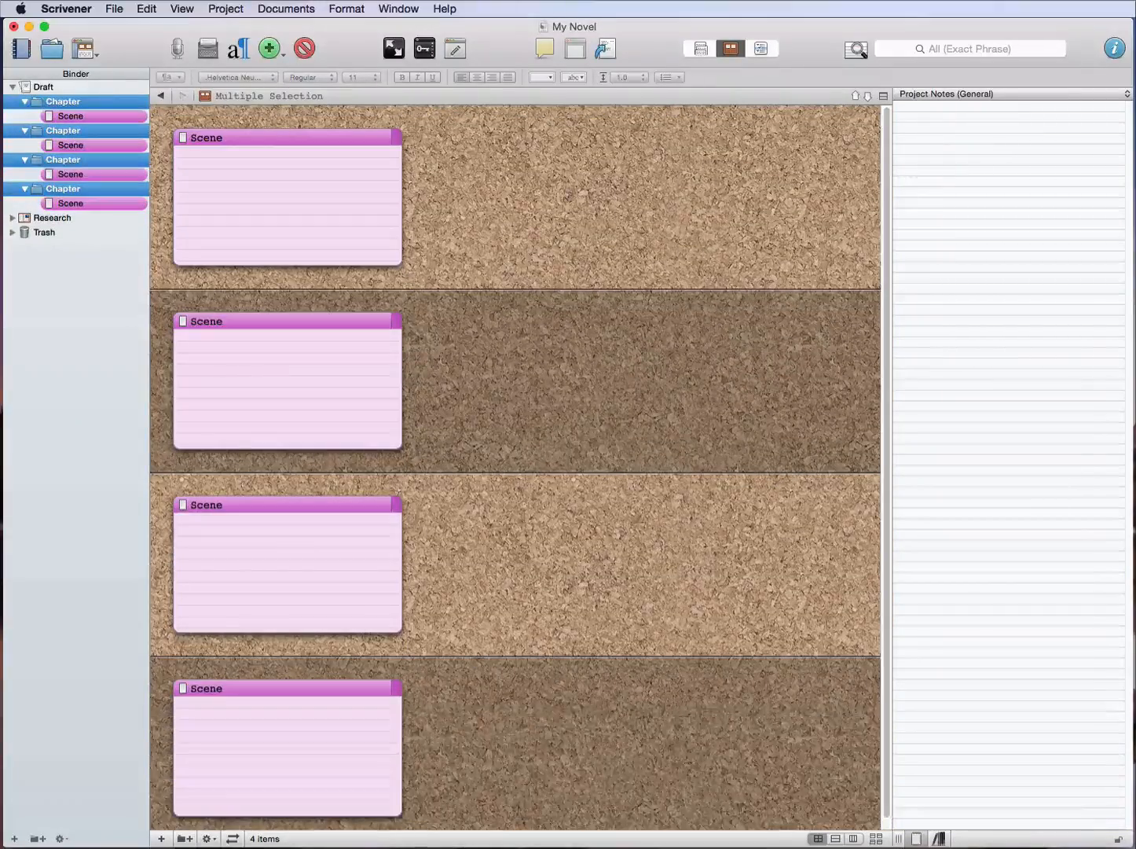
{"action": "left_click", "coordinate": [45, 86]}
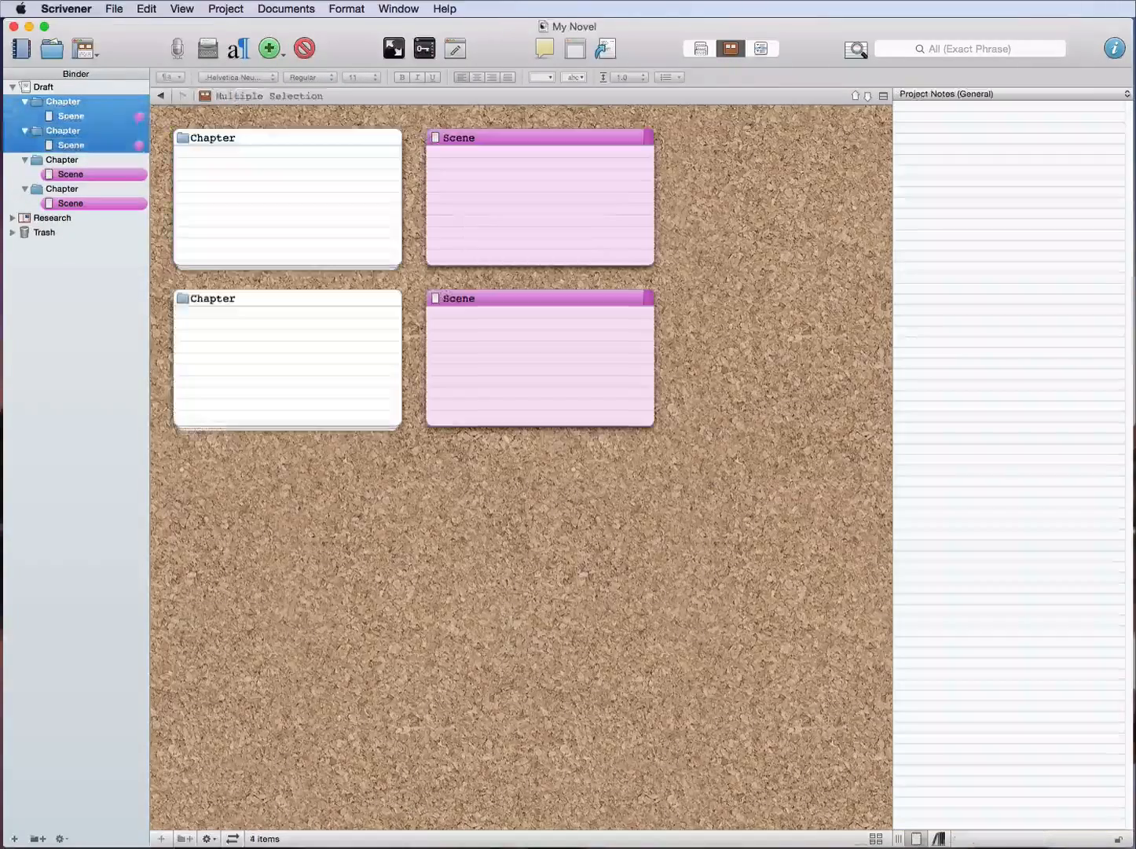
Check the Chapter folders inside Book One, then add a New Folder beside Book One
{"action": "left_click", "coordinate": [61, 130]}
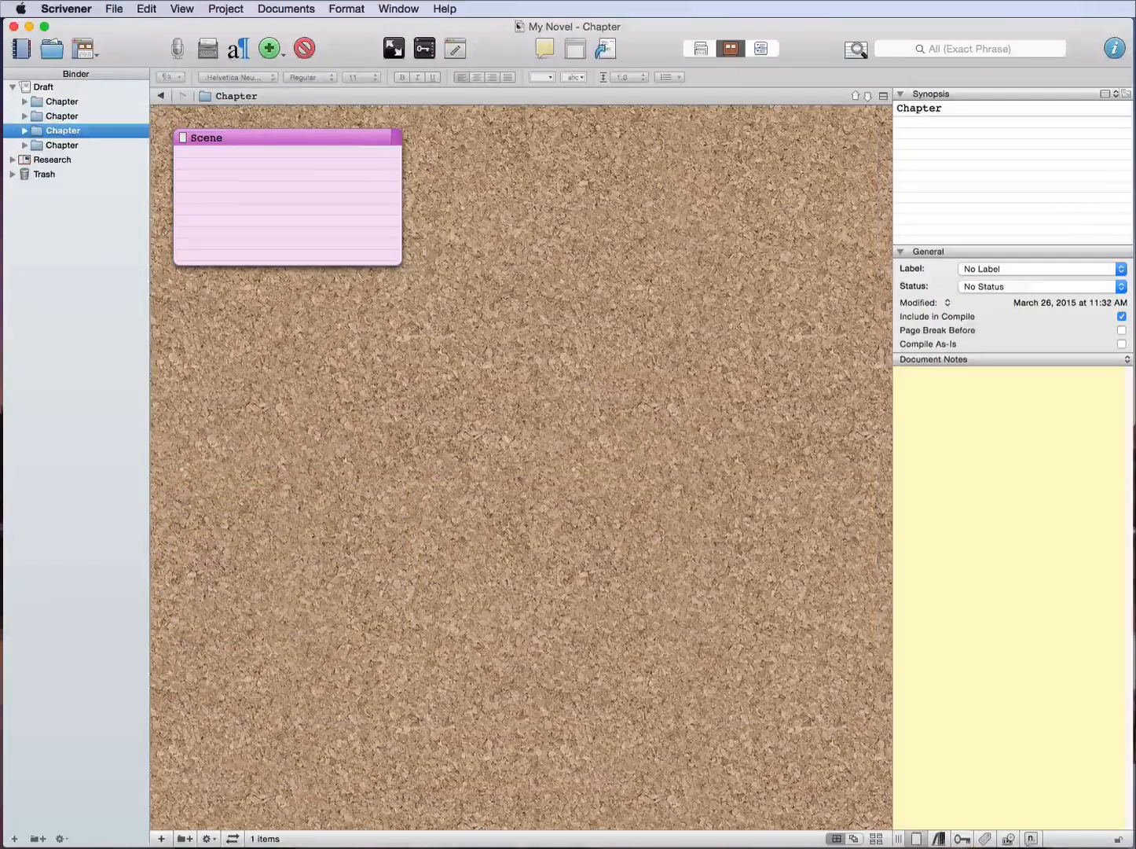
{"action": "left_click", "coordinate": [44, 86]}
{"action": "type", "text": "Book One"}
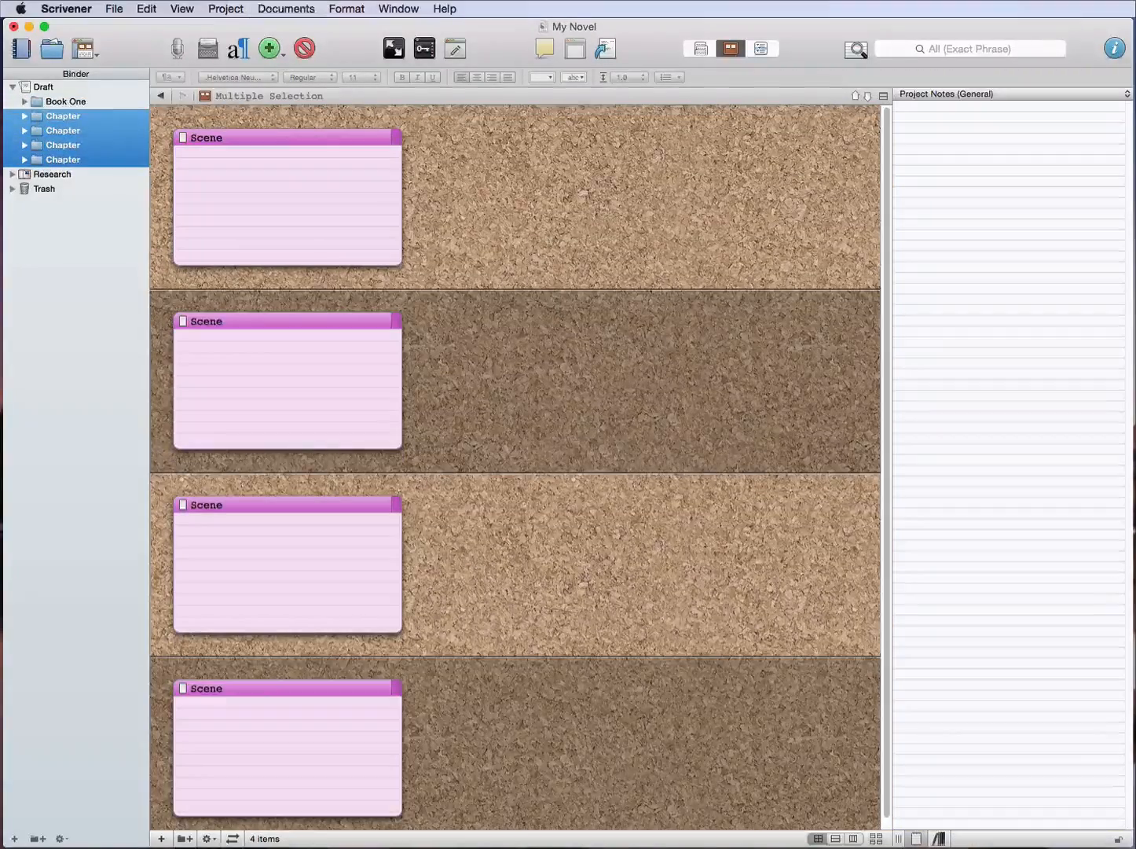
{"action": "left_click", "coordinate": [75, 144]}
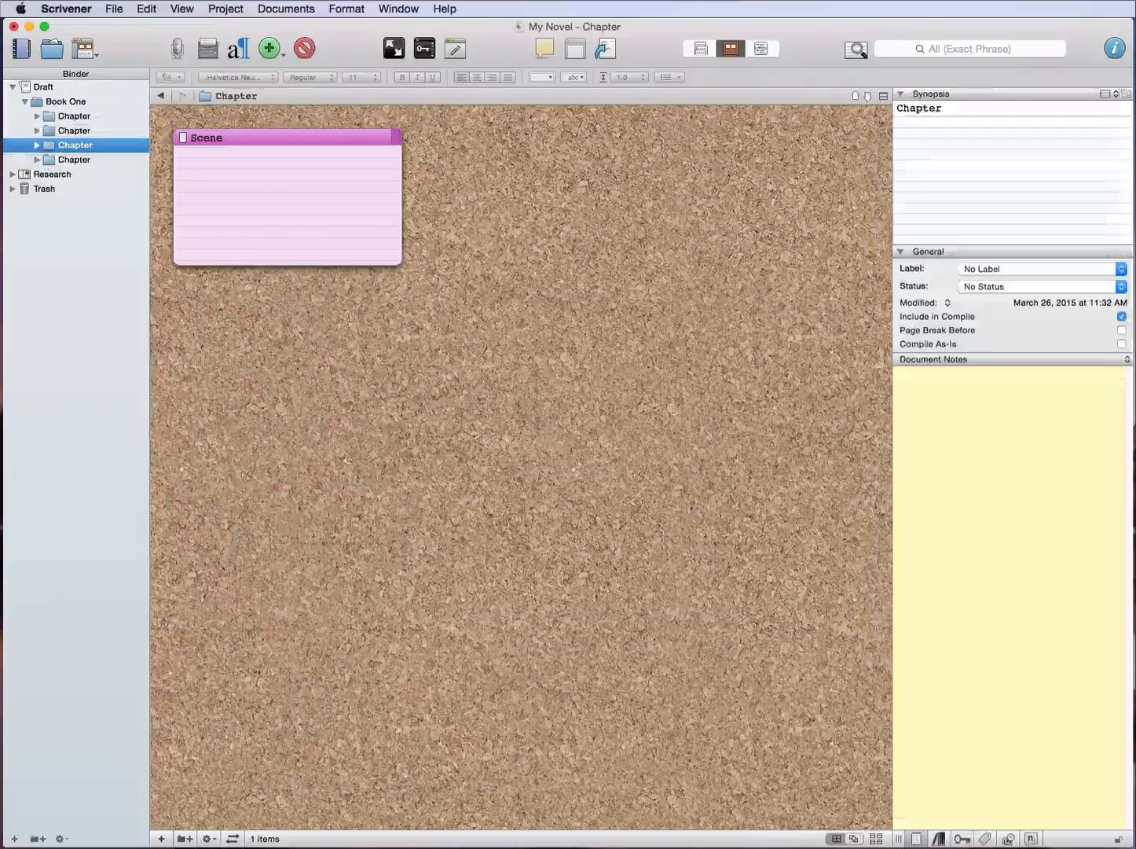
{"action": "left_click", "coordinate": [67, 102]}
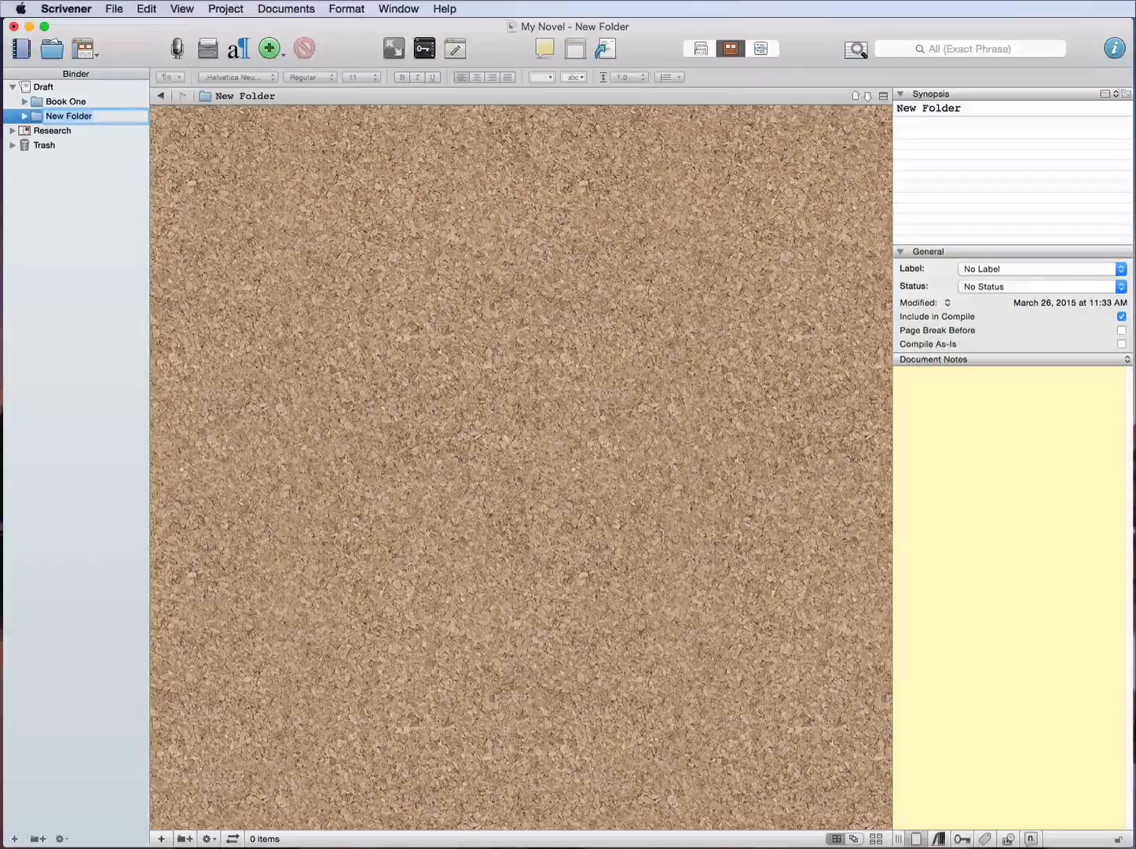
Name the new folder 'Series Title' and move Book One into it
{"action": "type", "text": "Series Title"}
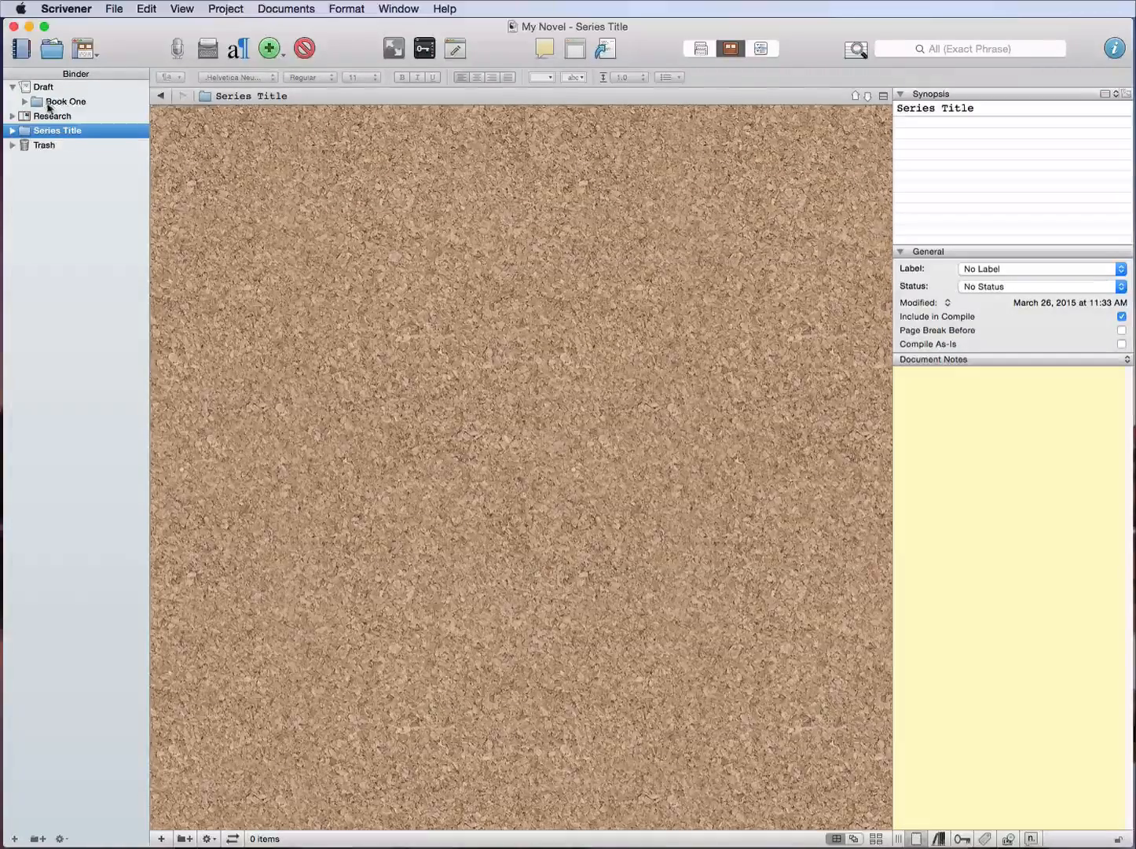
{"action": "left_click", "coordinate": [67, 101]}
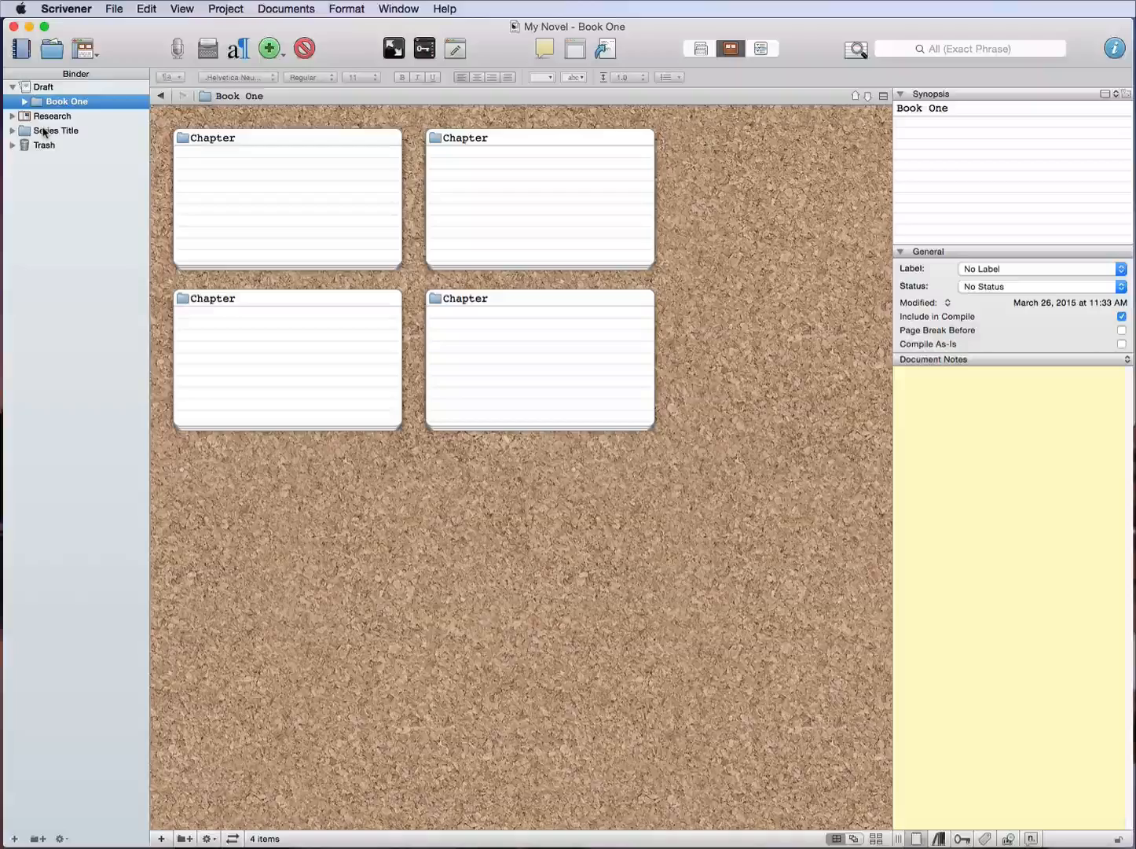
{"action": "left_click_drag", "start_coordinate": [67, 101], "coordinate": [54, 144]}
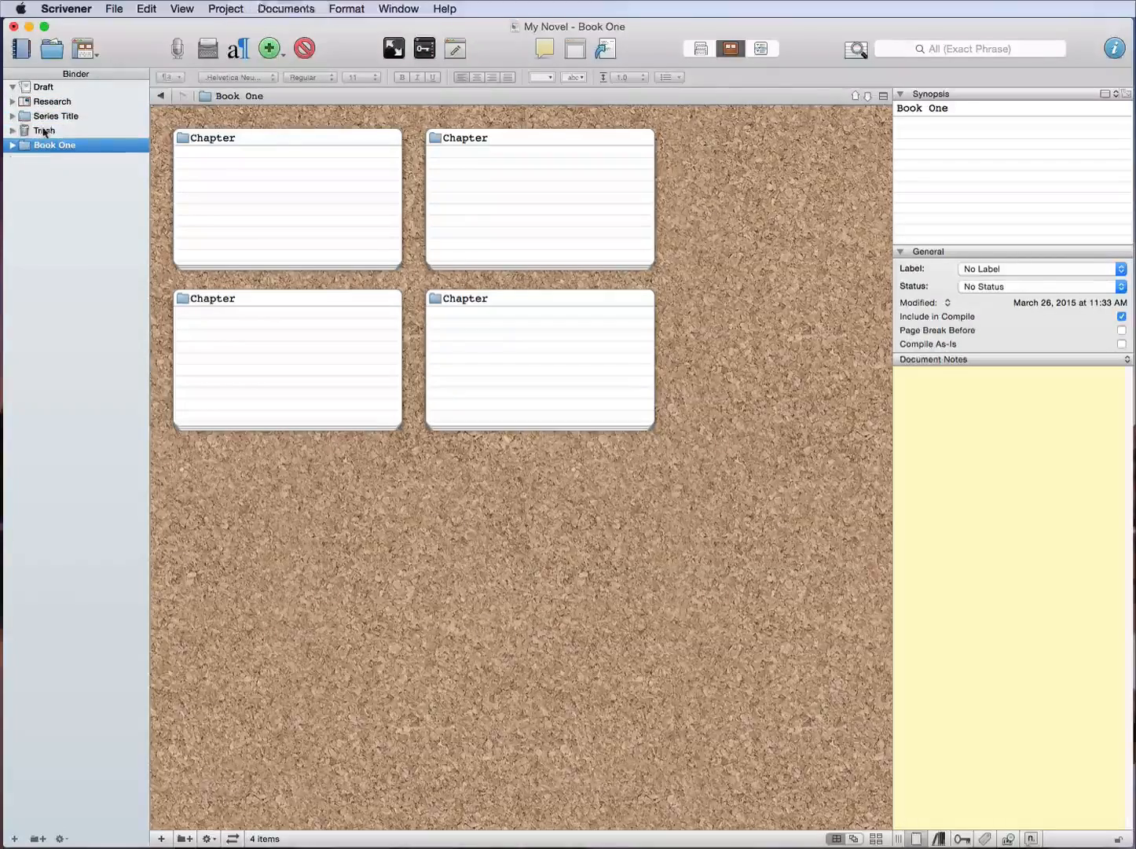
Add a 'Book Two' folder inside Draft and expand Series Title to show Book One
{"action": "left_click", "coordinate": [56, 115]}
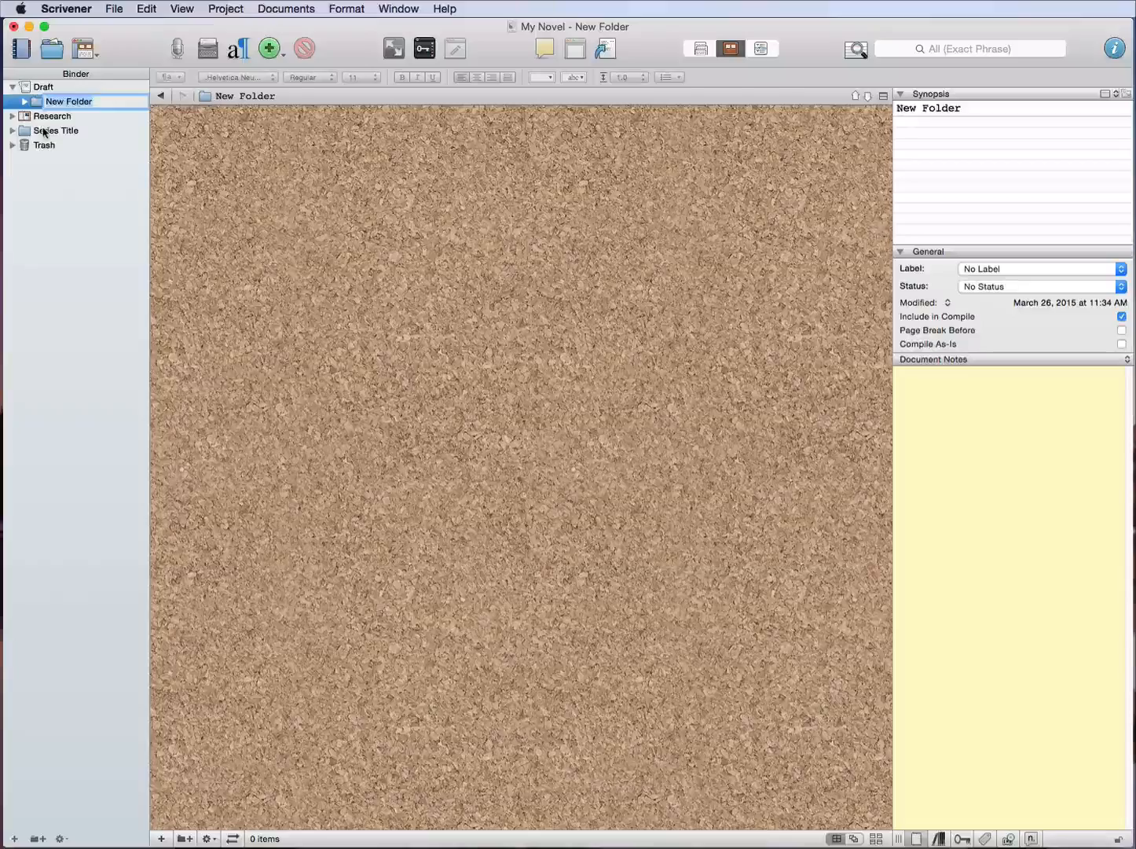
{"action": "type", "text": "Book Two"}
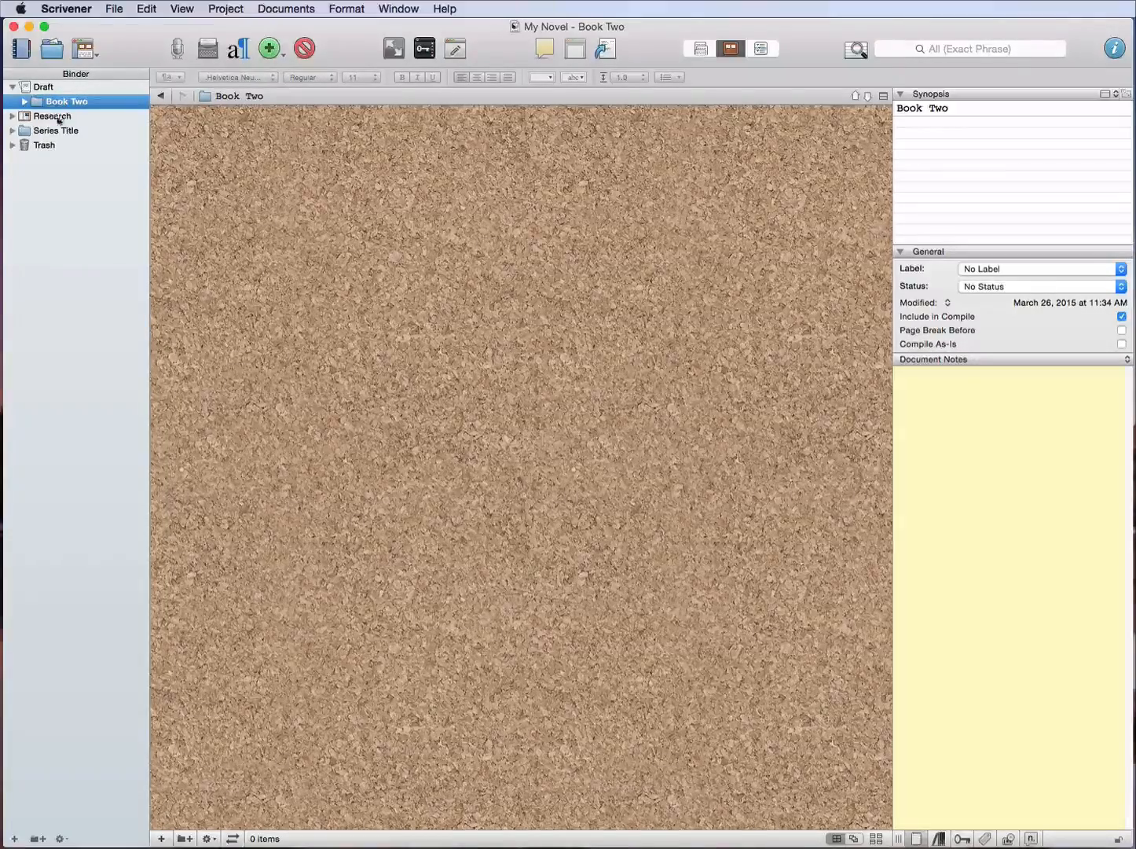
{"action": "left_click", "coordinate": [13, 131]}
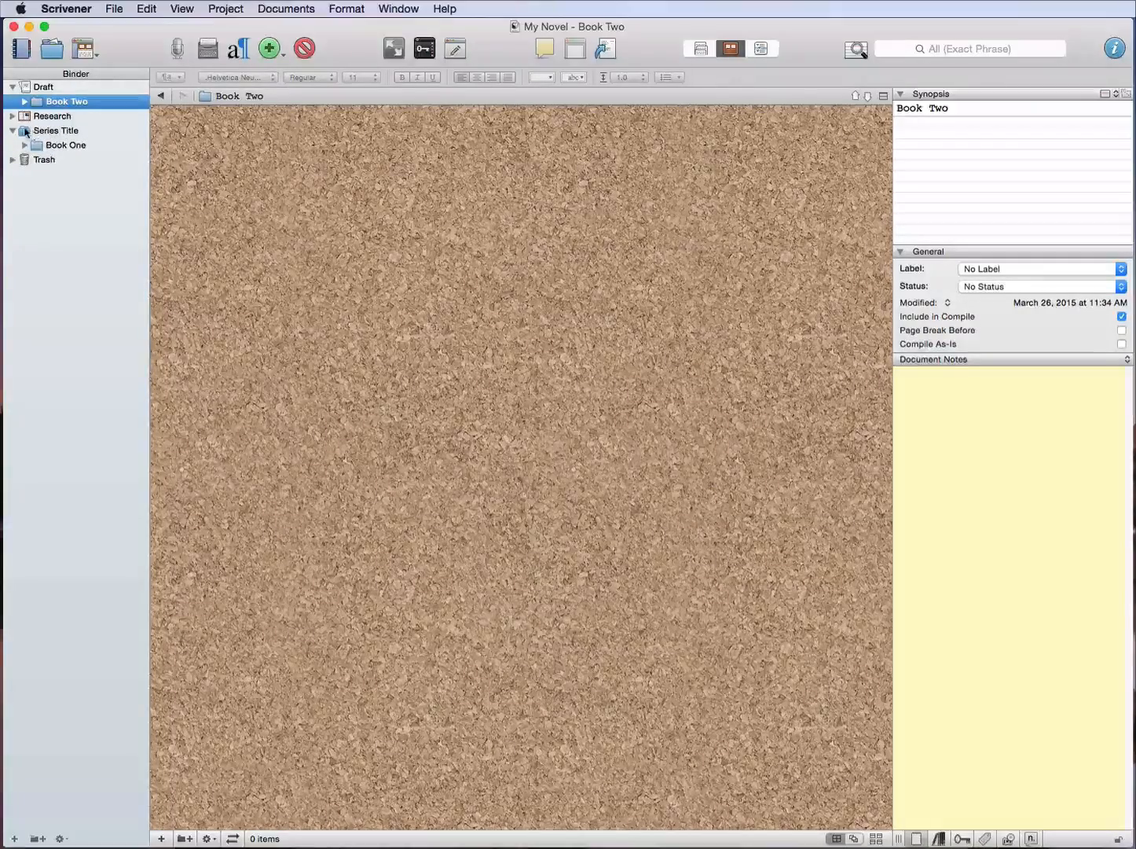
Set Series Title's icon to Blackboard and Book One's to Red Book, then select Book Two
{"action": "right_click", "coordinate": [53, 130]}
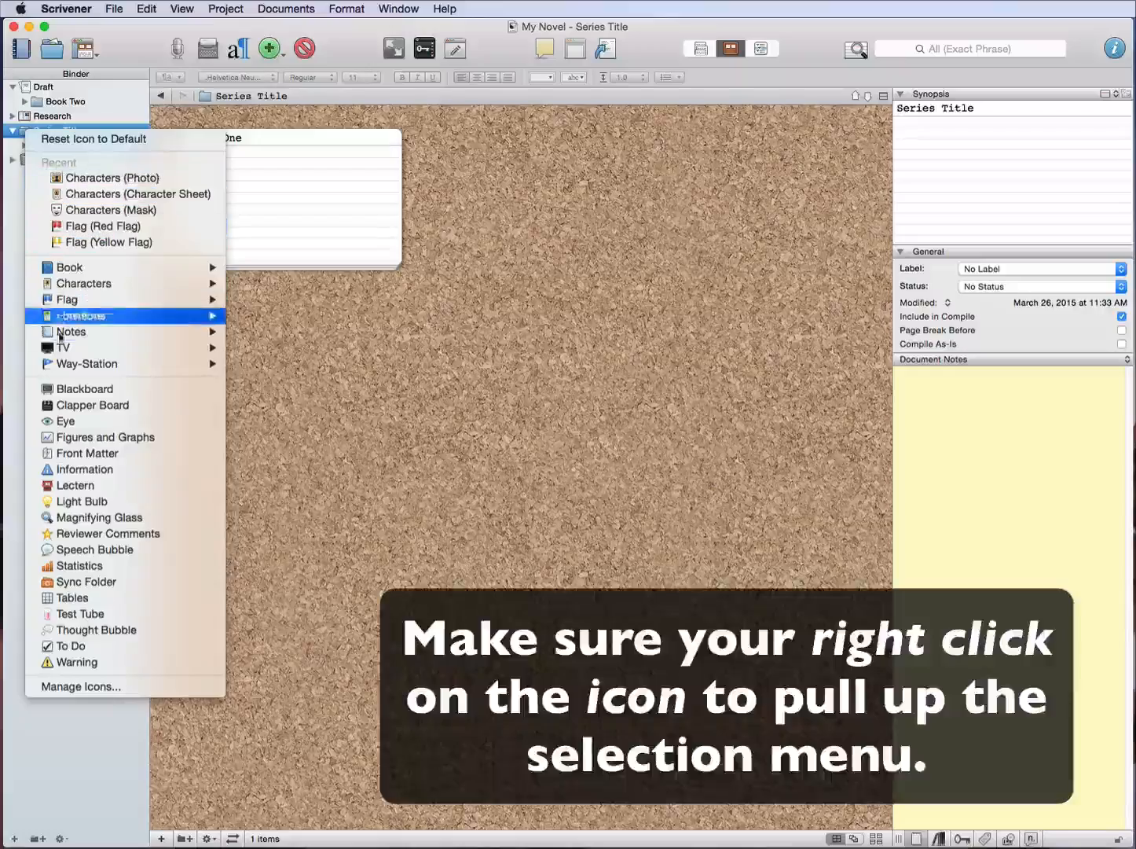
{"action": "mouse_move", "coordinate": [69, 299]}
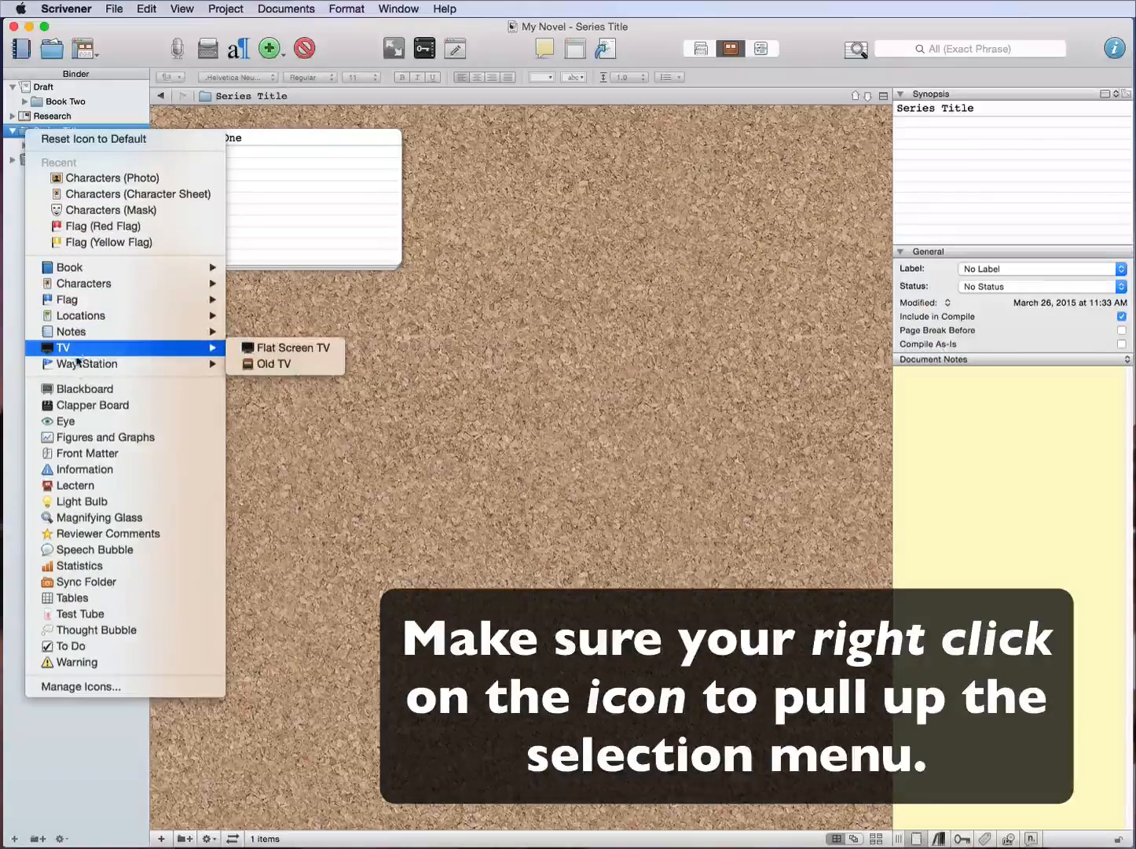
{"action": "mouse_move", "coordinate": [100, 517]}
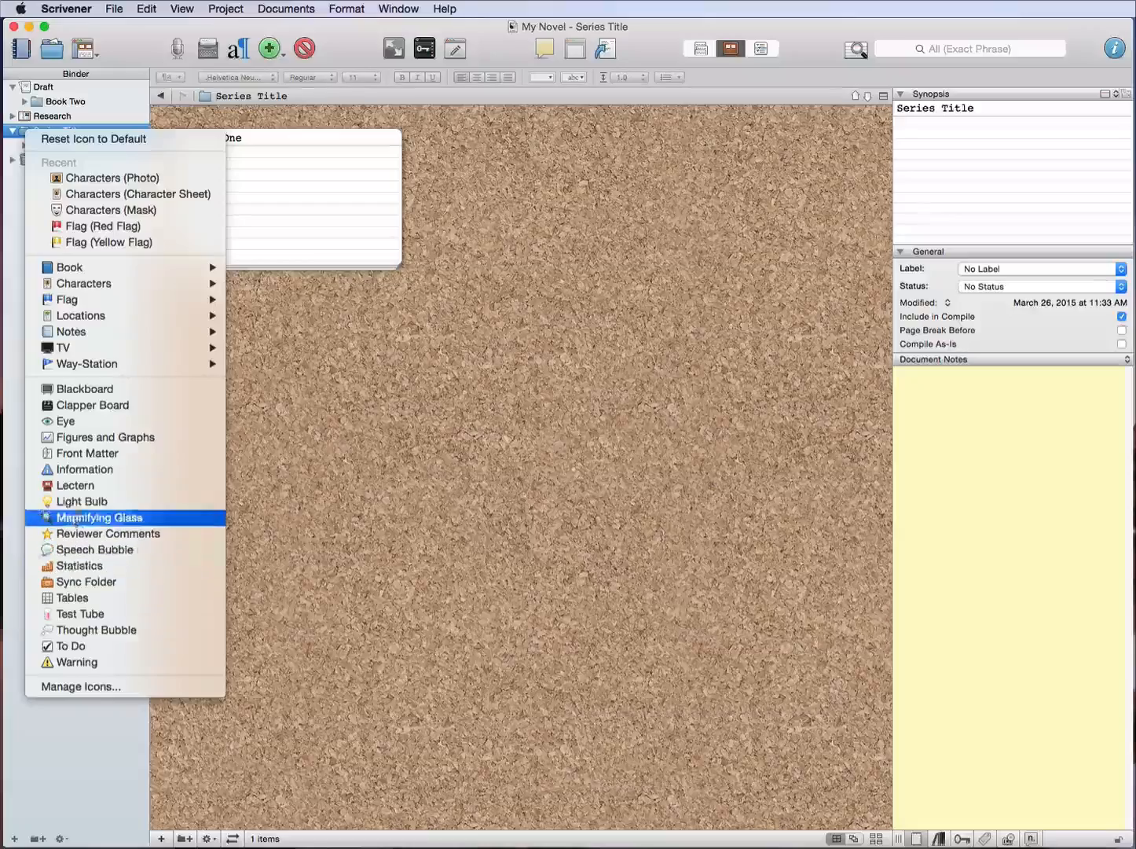
{"action": "mouse_move", "coordinate": [73, 597]}
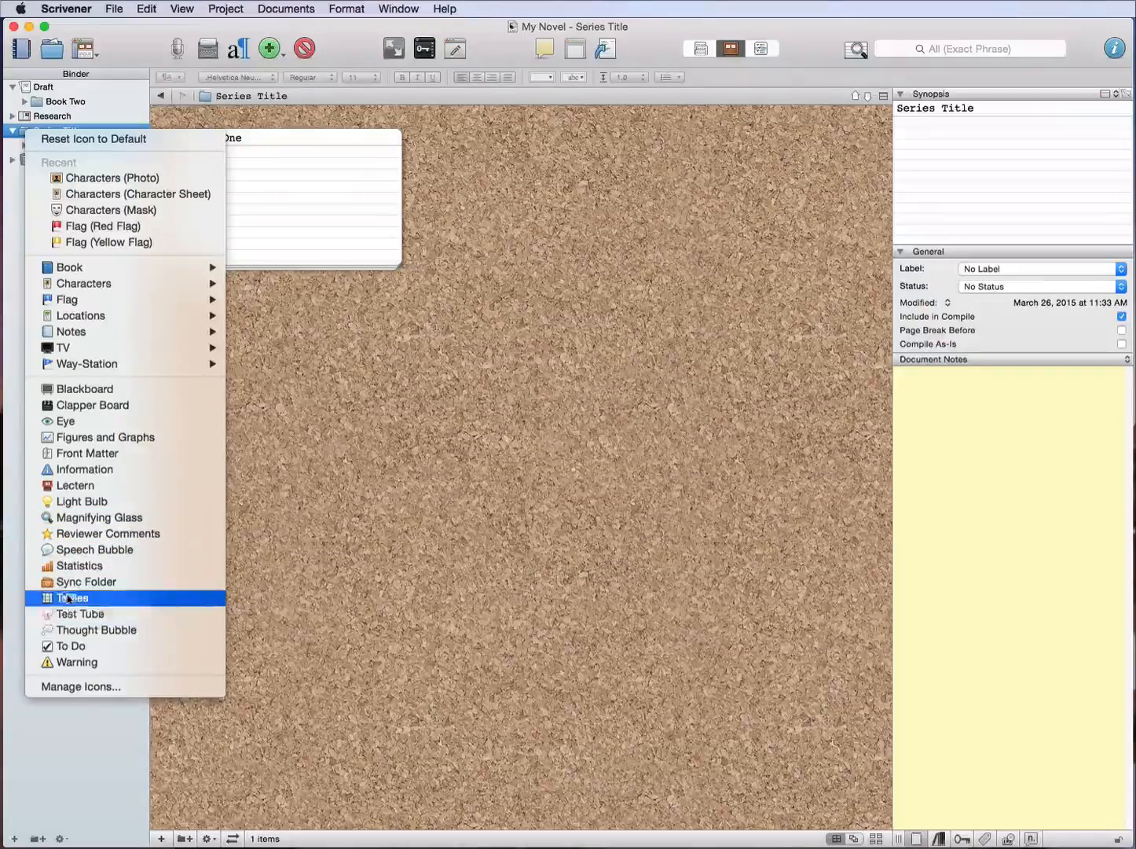
{"action": "mouse_move", "coordinate": [84, 388]}
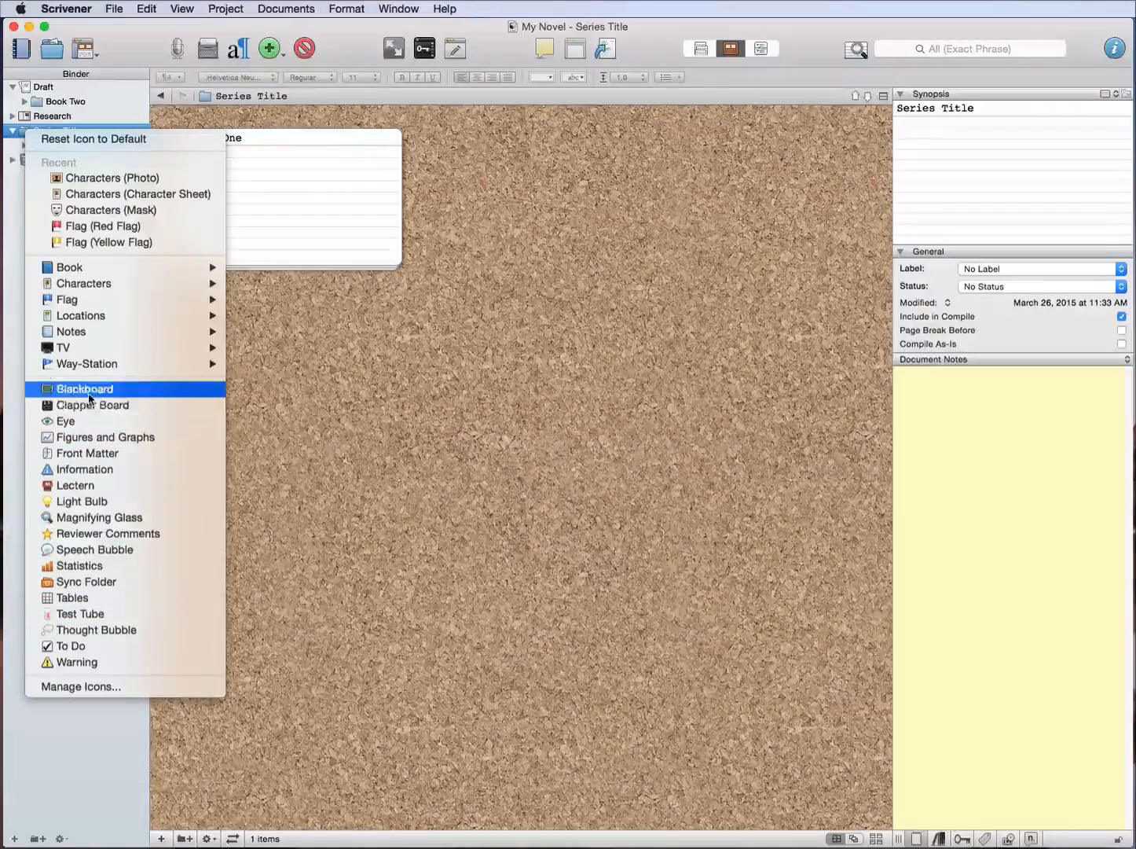
{"action": "left_click", "coordinate": [85, 388]}
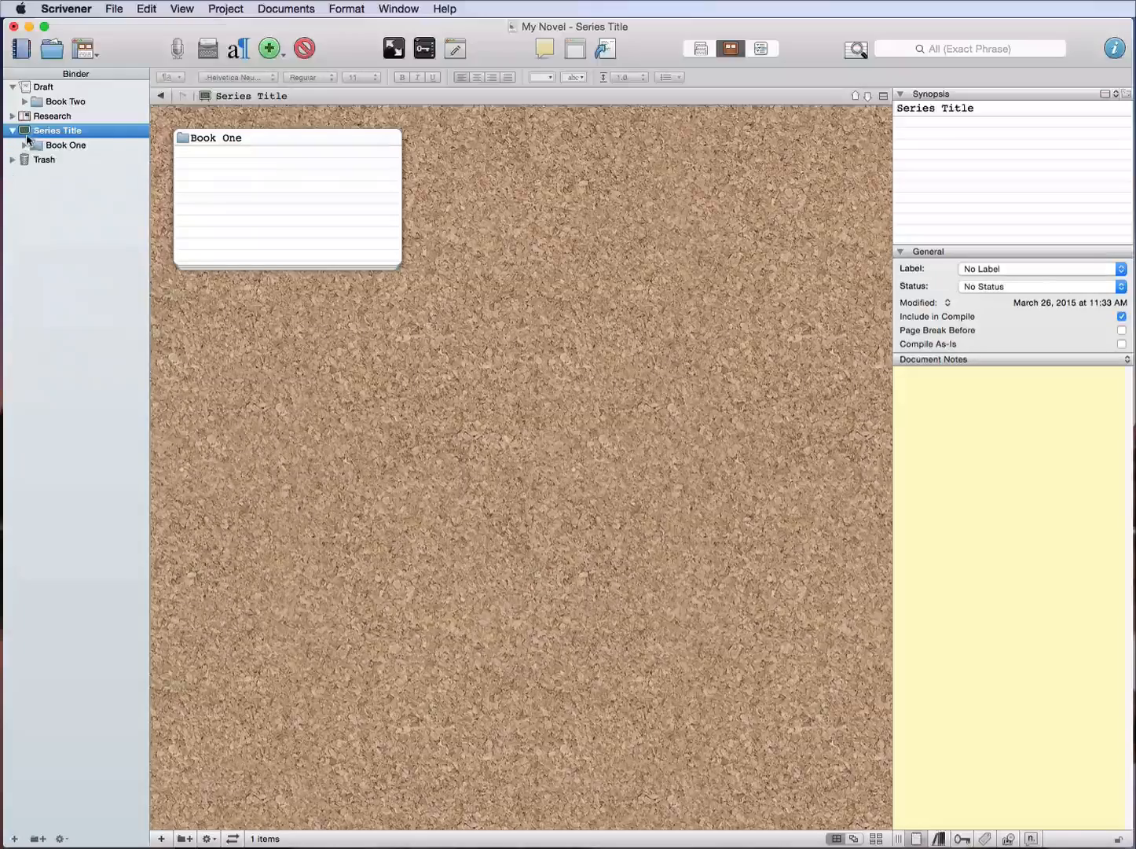
{"action": "right_click", "coordinate": [66, 145]}
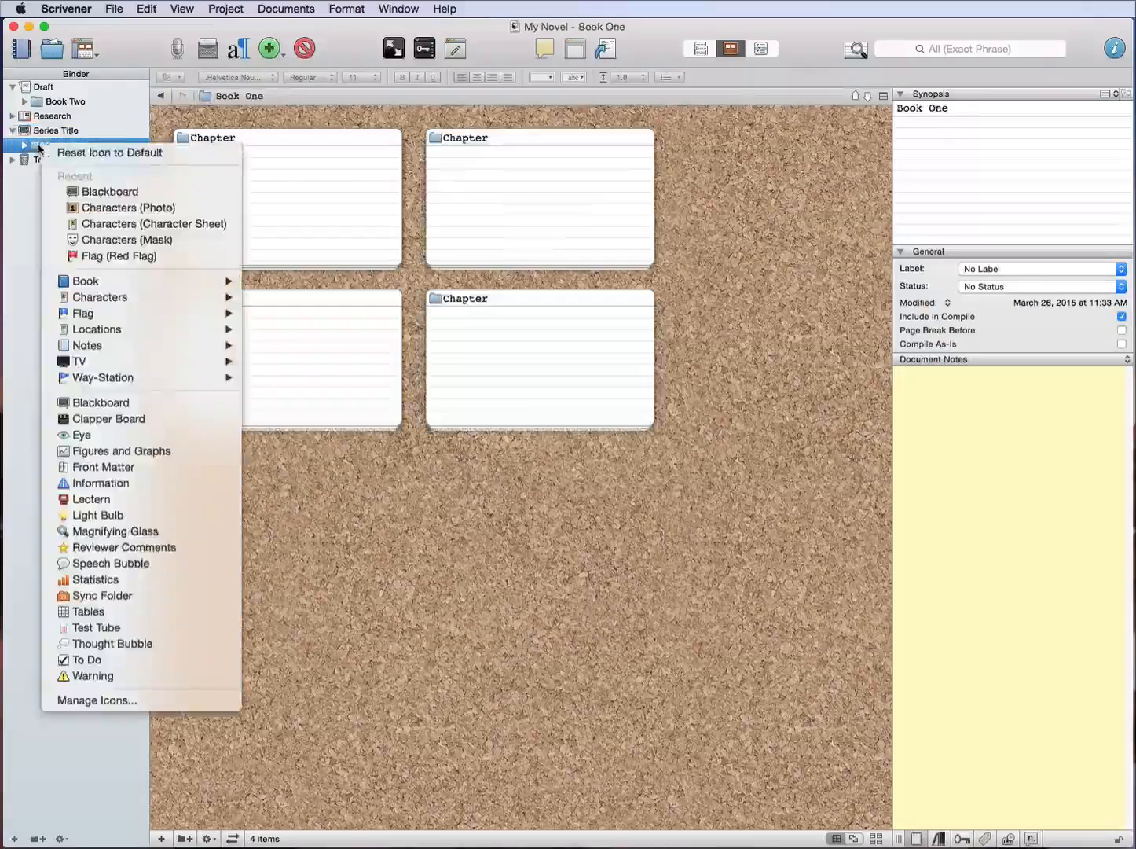
{"action": "mouse_move", "coordinate": [84, 281]}
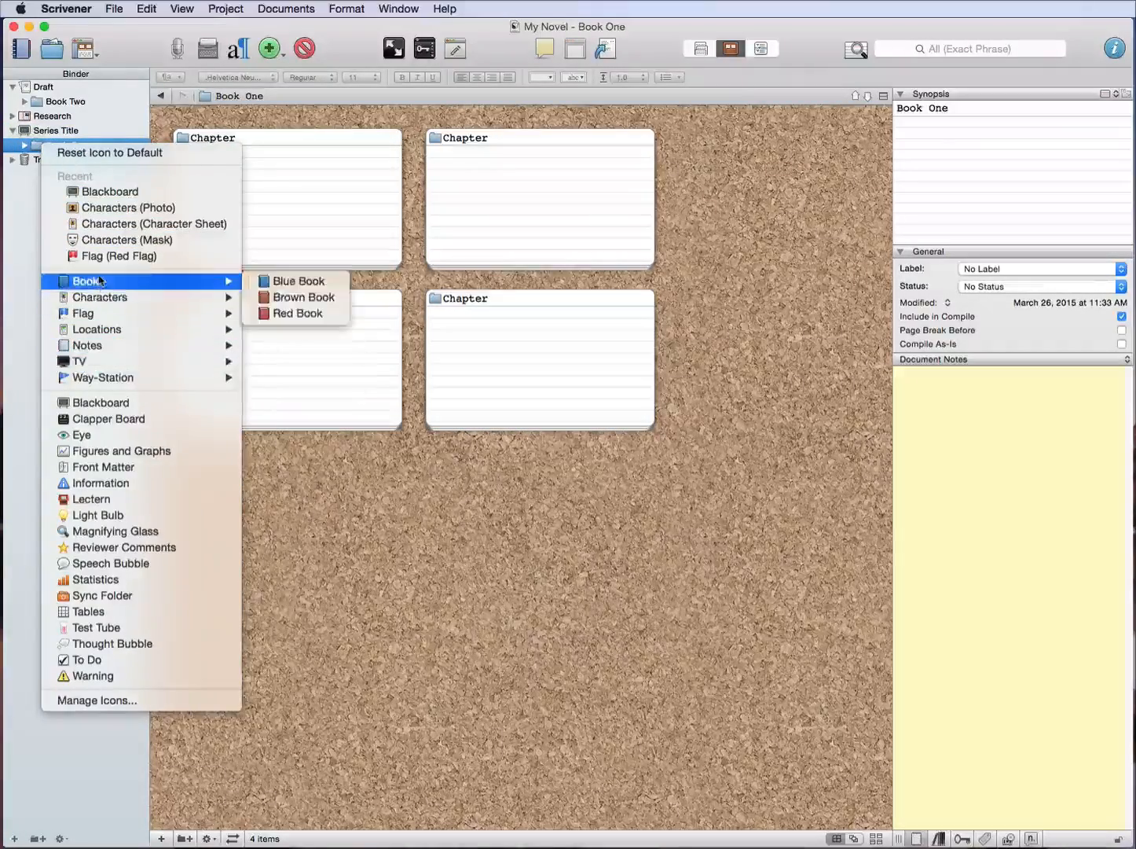
{"action": "mouse_move", "coordinate": [296, 313]}
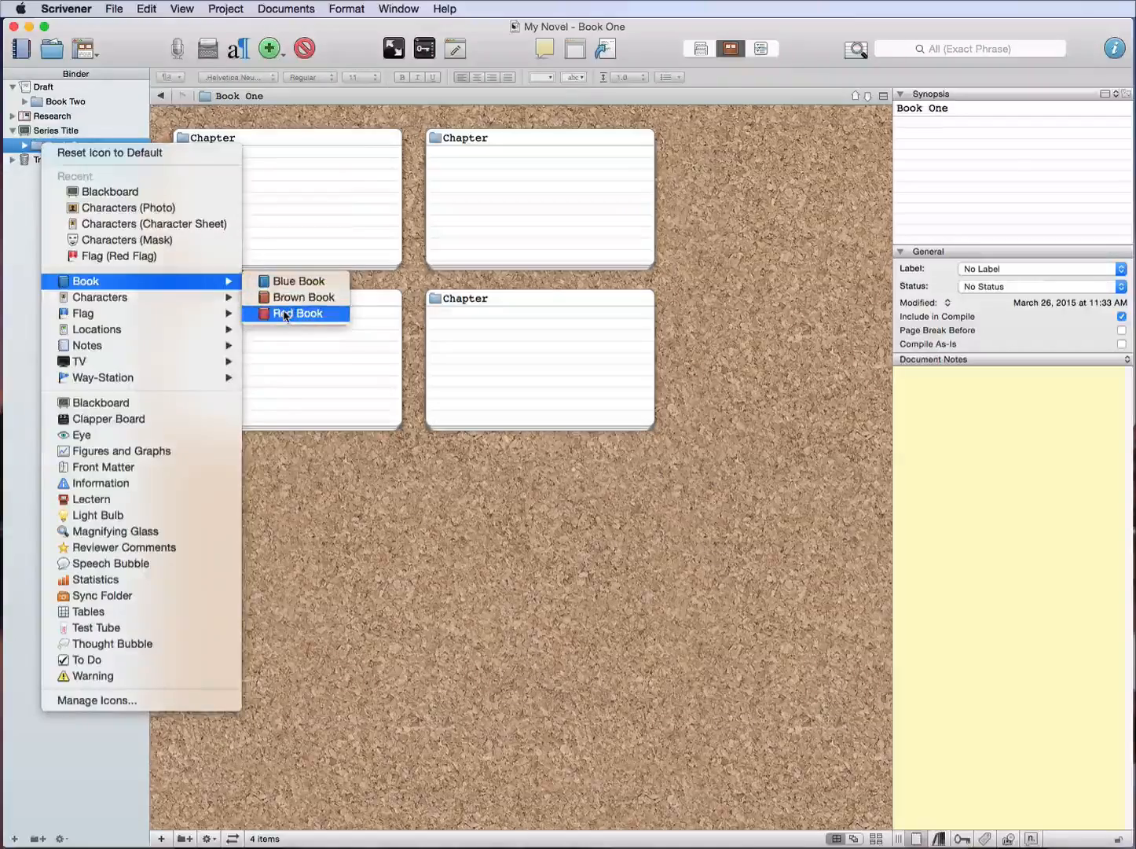
{"action": "left_click", "coordinate": [297, 312]}
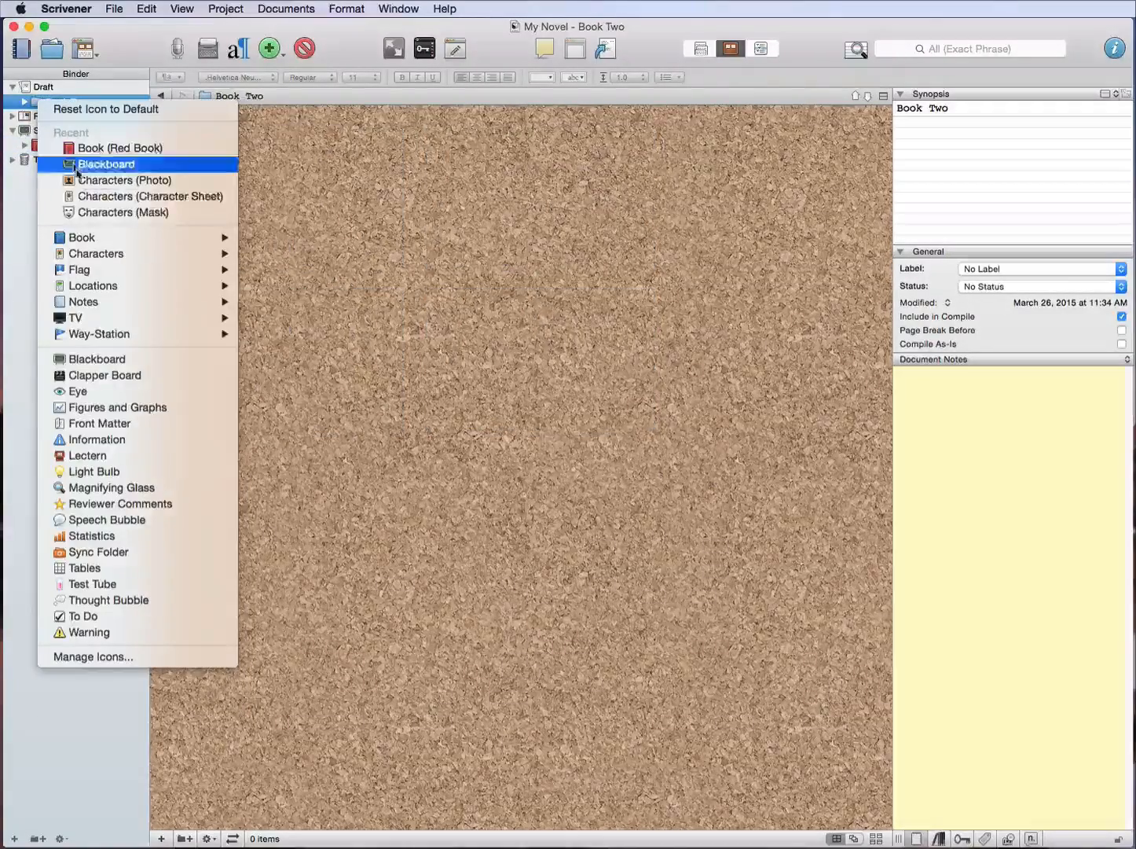
{"action": "left_click", "coordinate": [105, 163]}
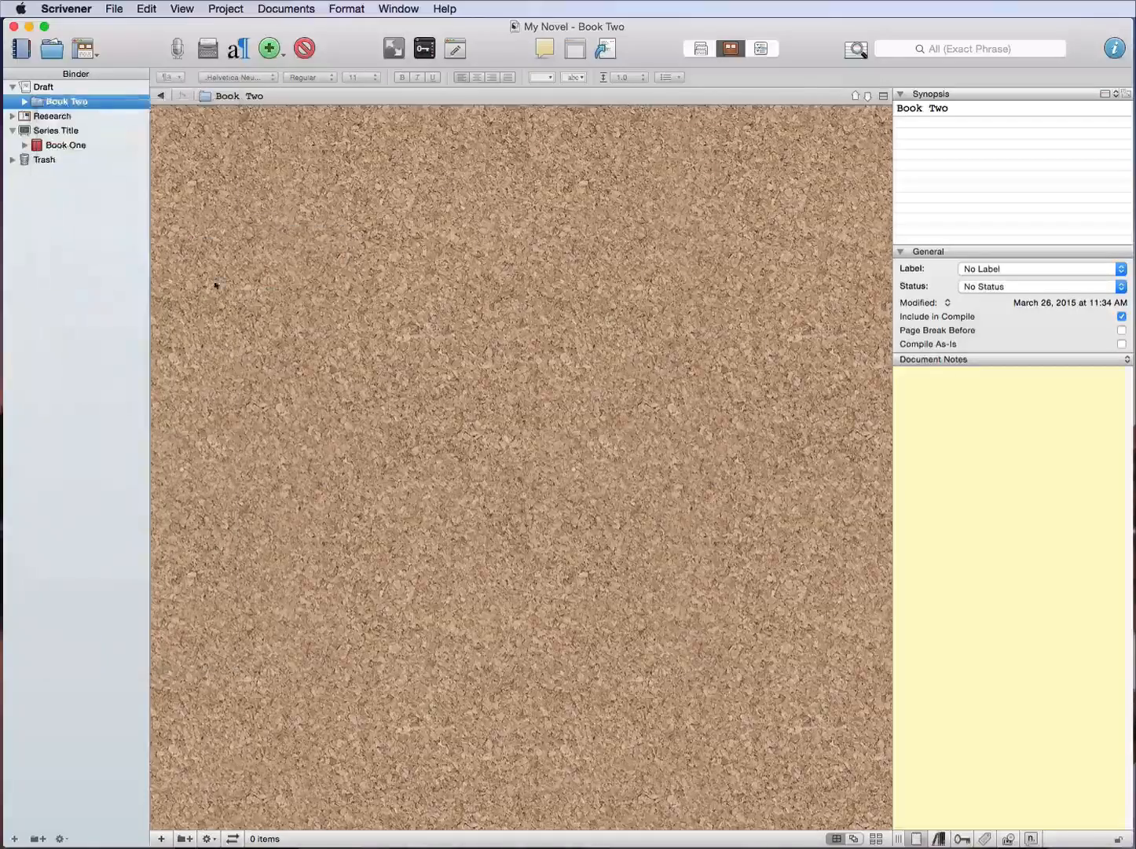